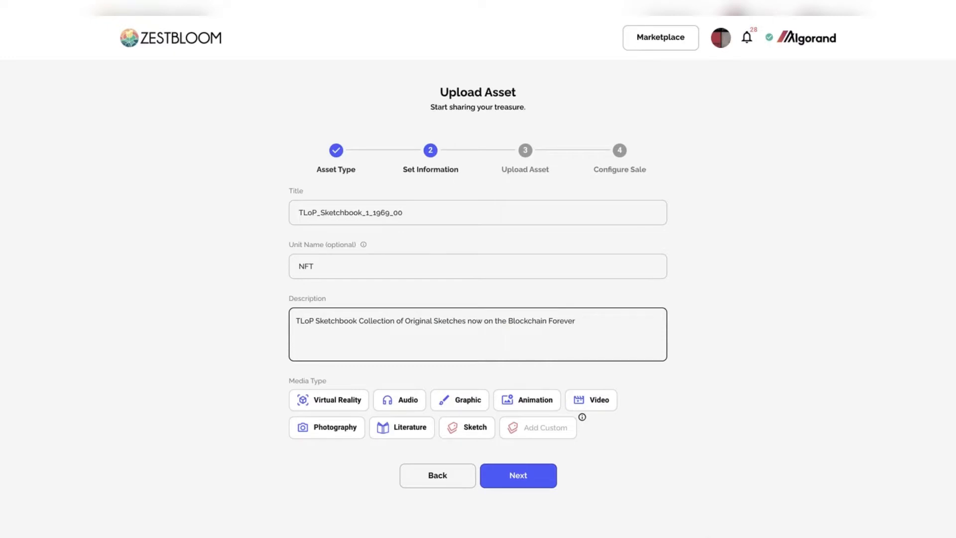
# Move on to Upload Asset and attach the pink 1969 sketchbook cover image.
pyautogui.click(517, 475)
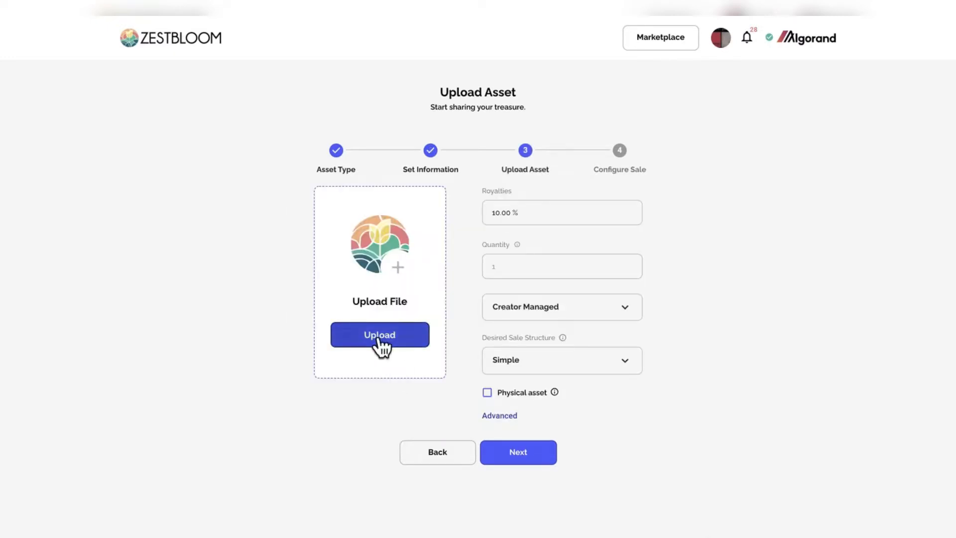
pyautogui.click(379, 334)
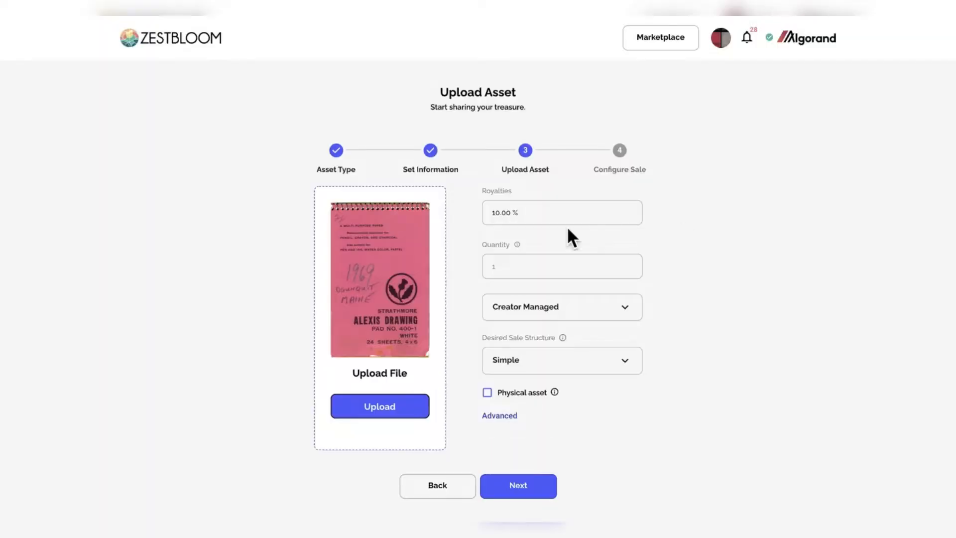
pyautogui.moveTo(552, 432)
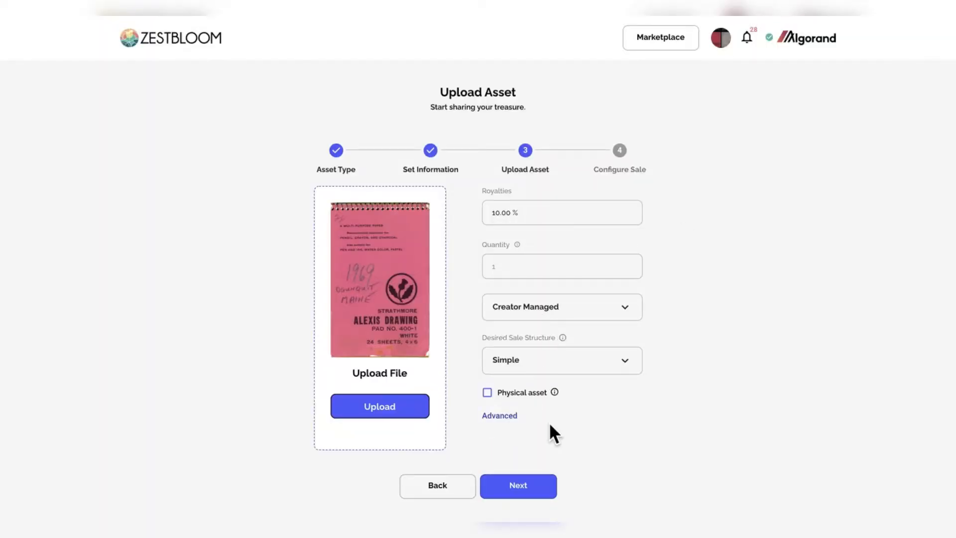
# Make TLoP_Sketchbook_1_1969_00 public, publish it, and sign the asset creation transaction.
pyautogui.click(518, 486)
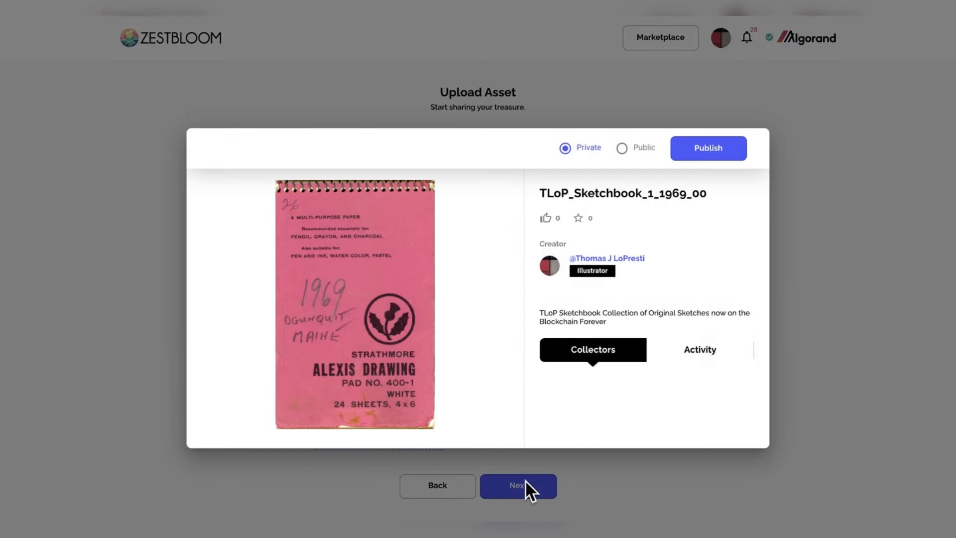
pyautogui.moveTo(708, 149)
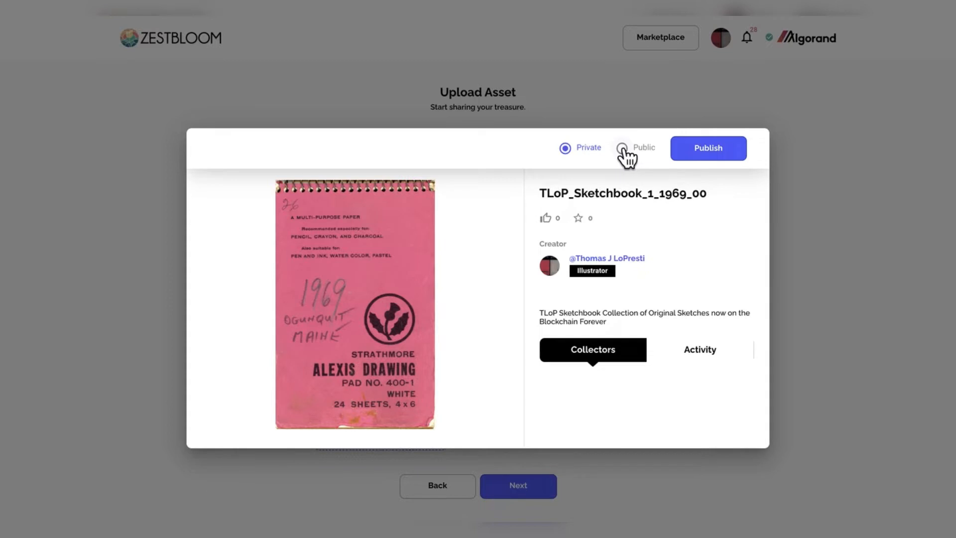
pyautogui.click(622, 147)
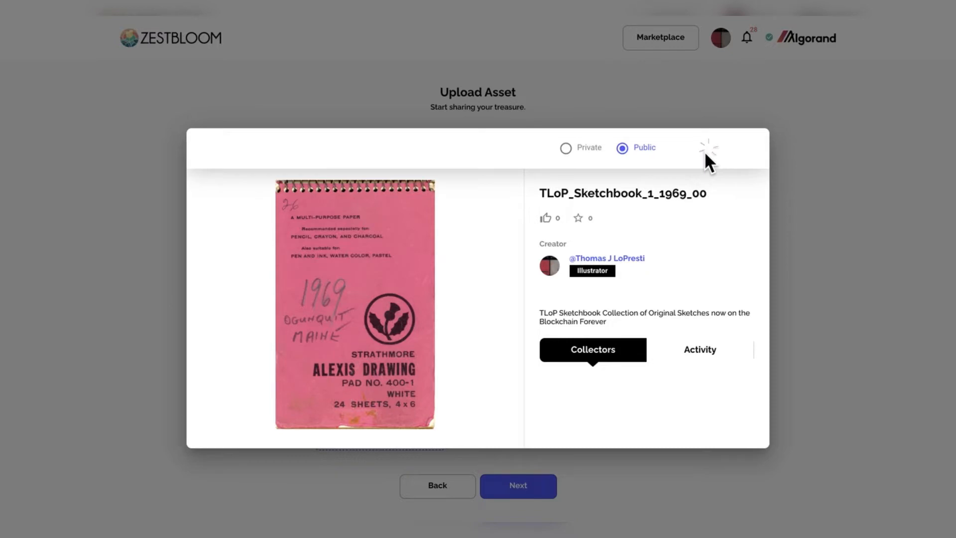
pyautogui.click(517, 485)
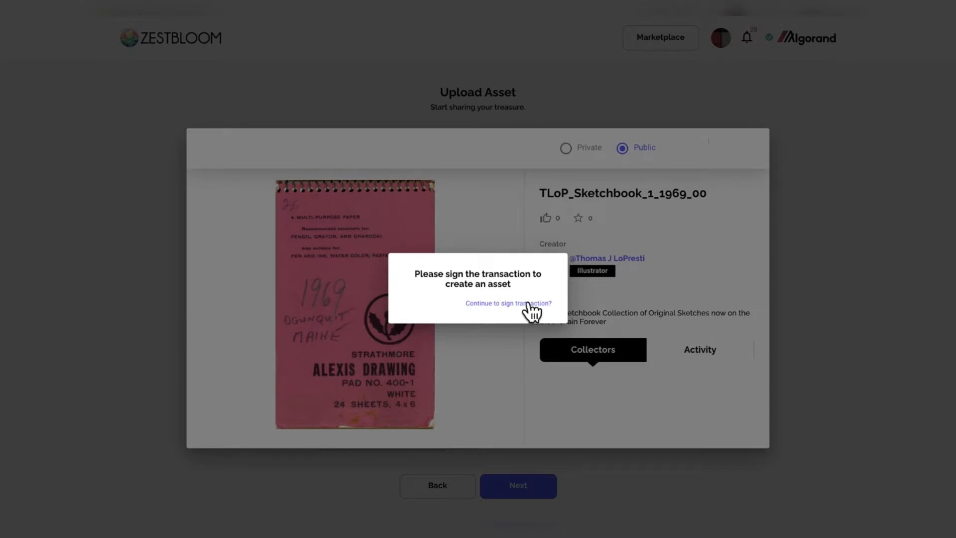
pyautogui.click(508, 303)
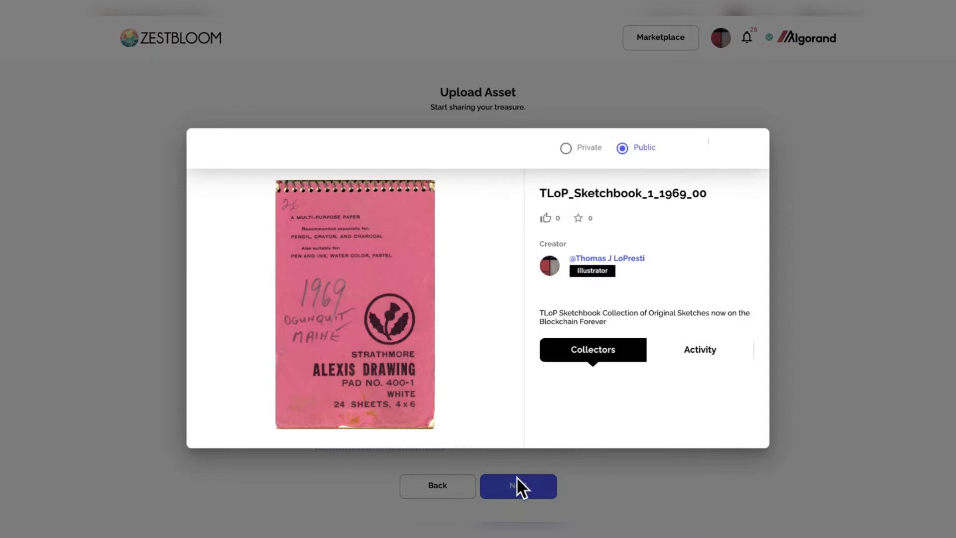
pyautogui.moveTo(521, 340)
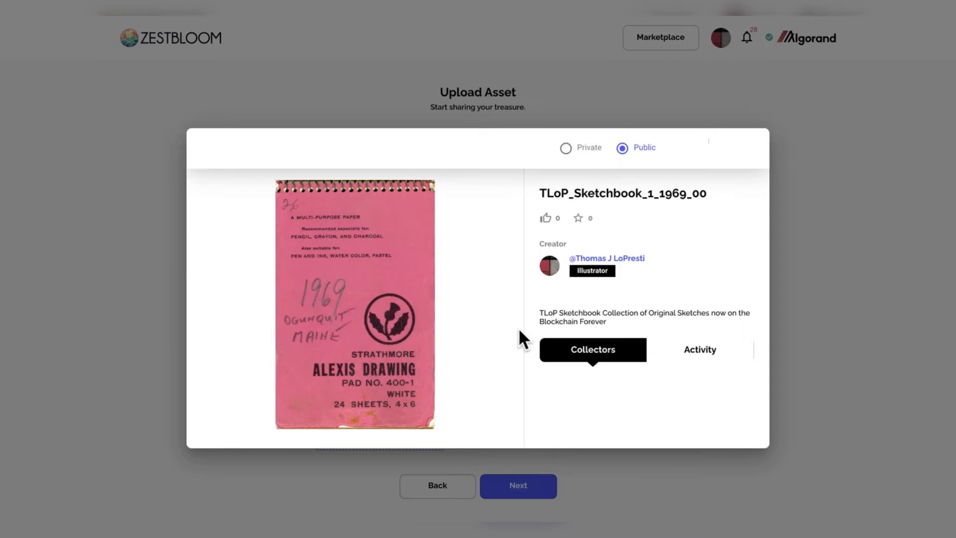
# List the sketchbook cover at 50 Algo and sign the smart contract transaction.
pyautogui.click(518, 486)
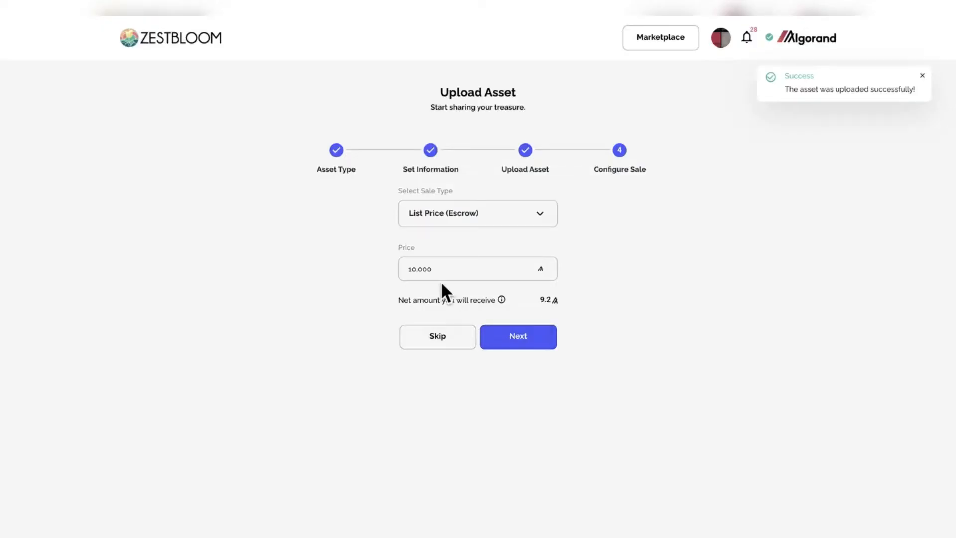
pyautogui.click(477, 269)
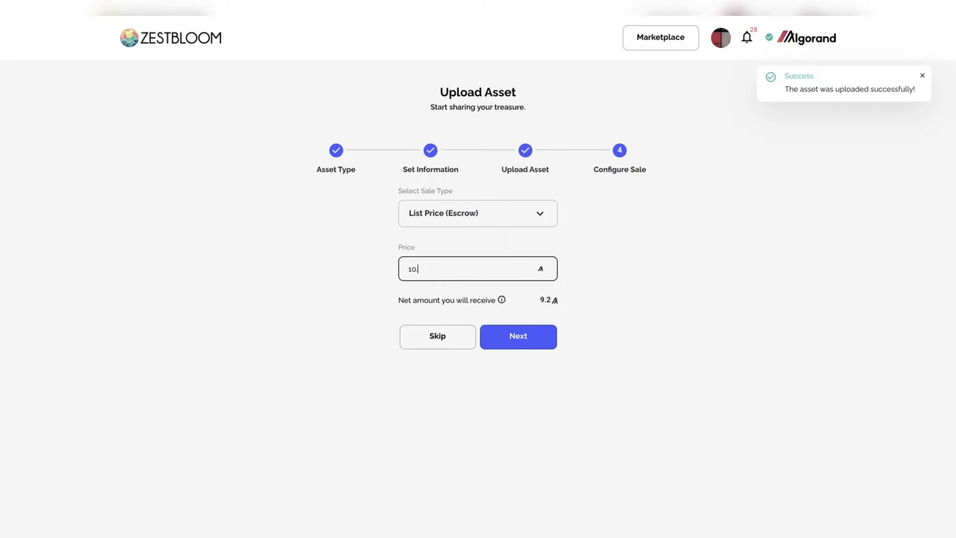
pyautogui.write('50')
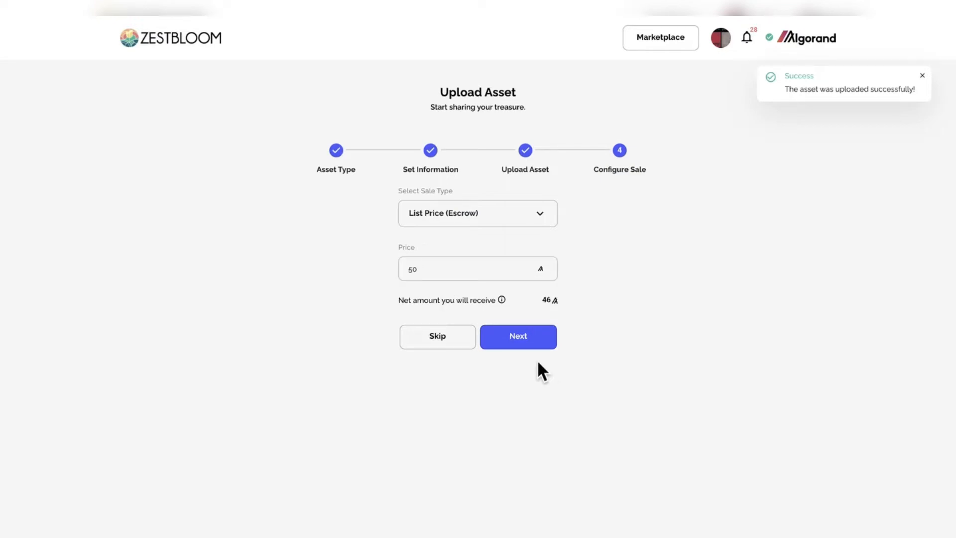
pyautogui.click(517, 336)
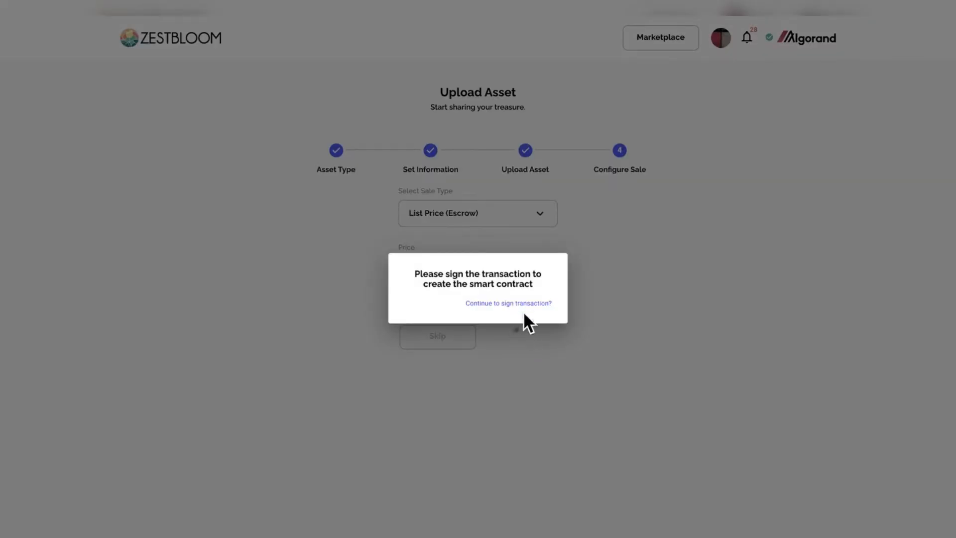
pyautogui.click(508, 303)
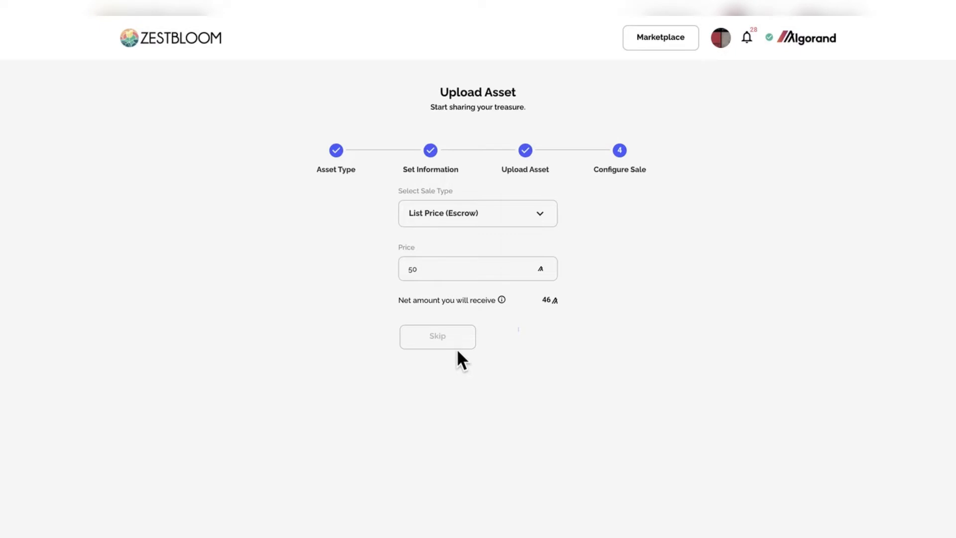
pyautogui.moveTo(466, 366)
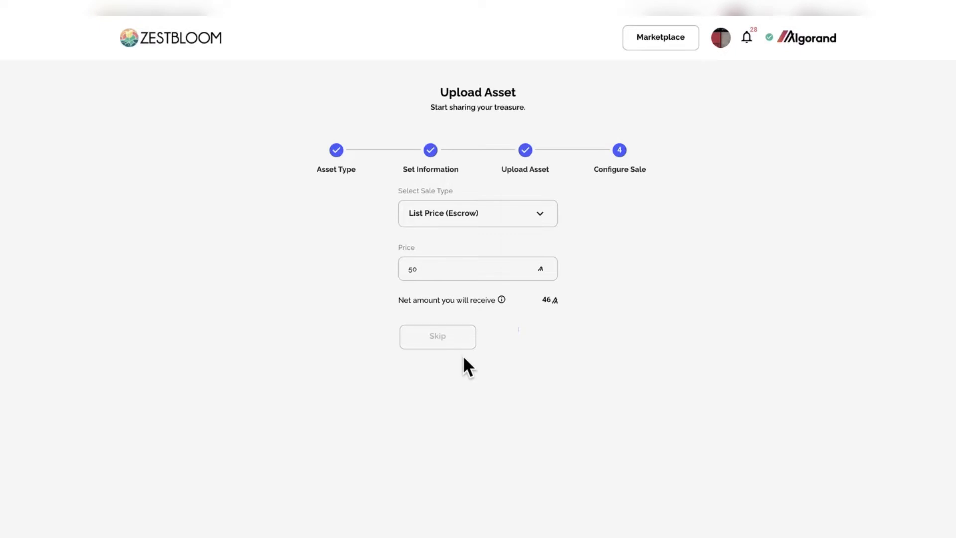
pyautogui.click(437, 336)
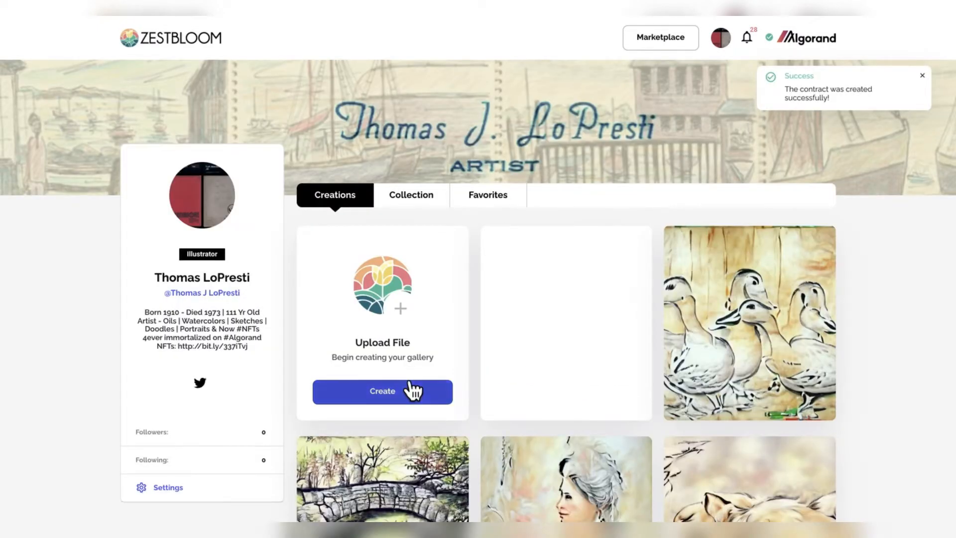
# Start a new asset titled TLoP_Sketchbook_1_1969_1, using the TLoP SB unit name suggestion.
pyautogui.click(383, 391)
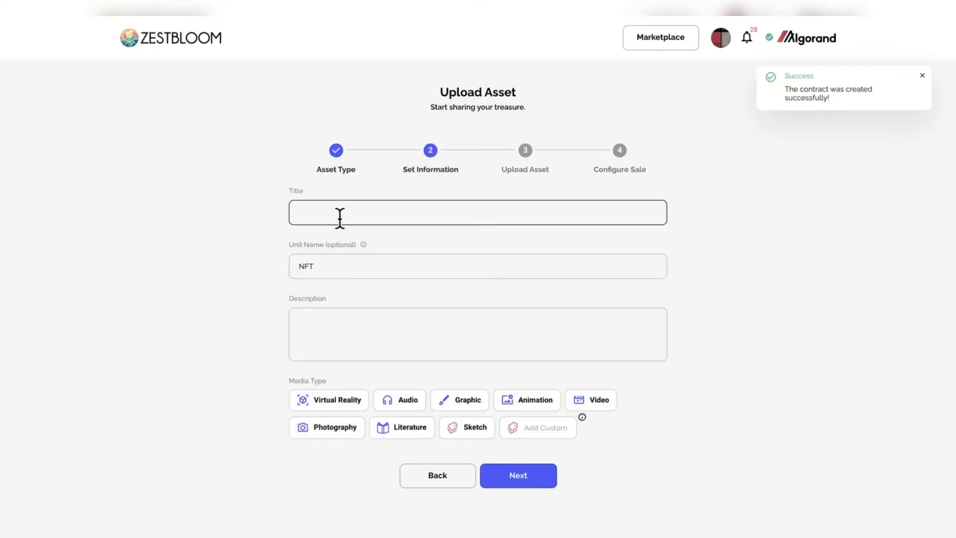
pyautogui.write('TLoP_Sketchbook_1_1969_1')
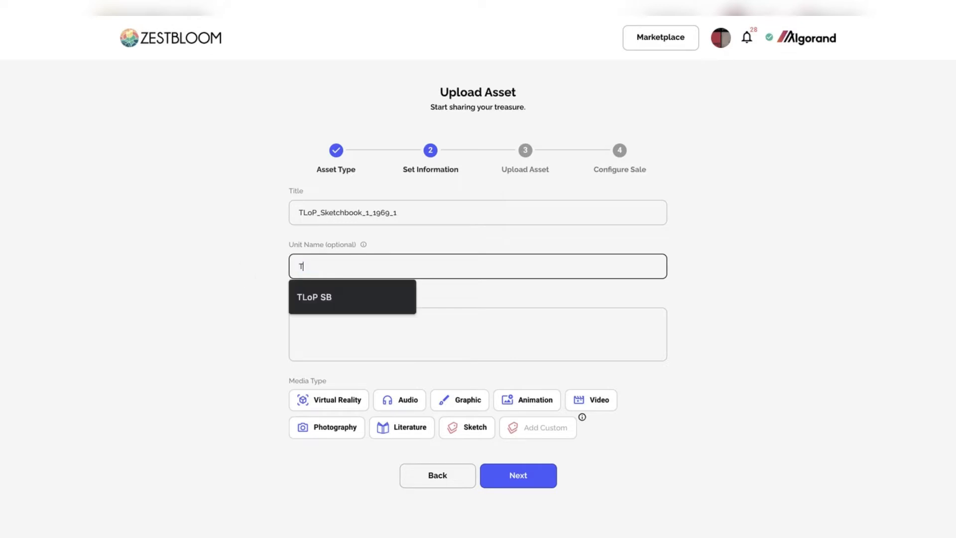
pyautogui.click(315, 296)
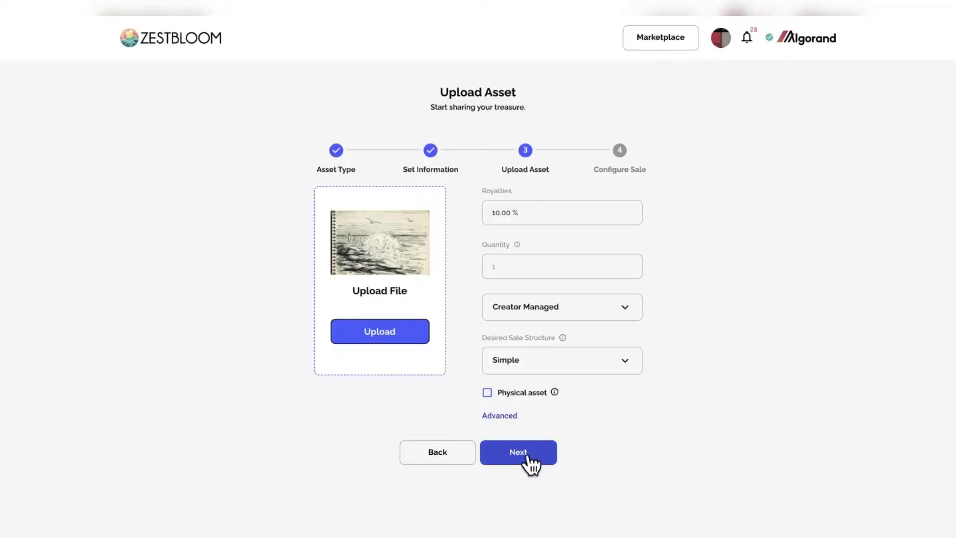
# Preview TLoP_Sketchbook_1_1969_1 and switch its visibility to Public.
pyautogui.click(380, 331)
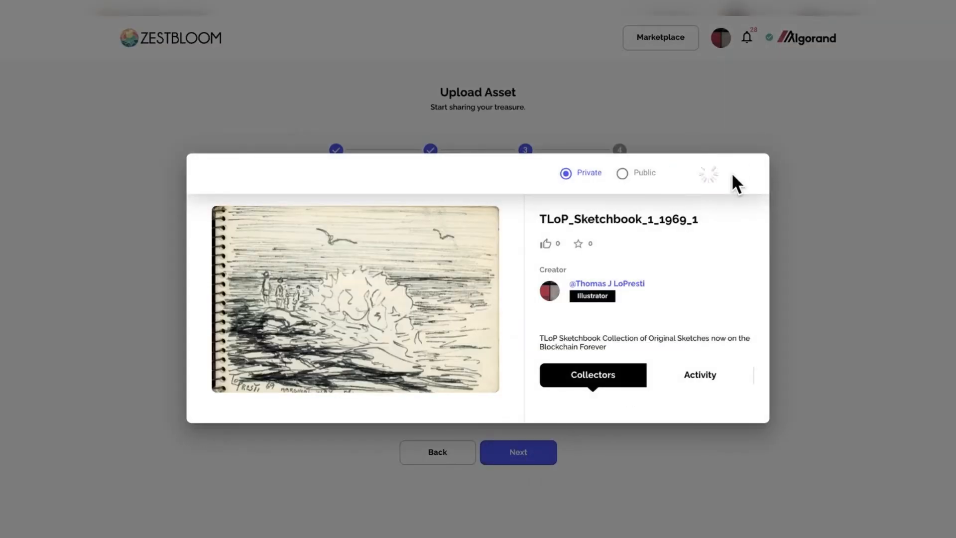
pyautogui.click(517, 451)
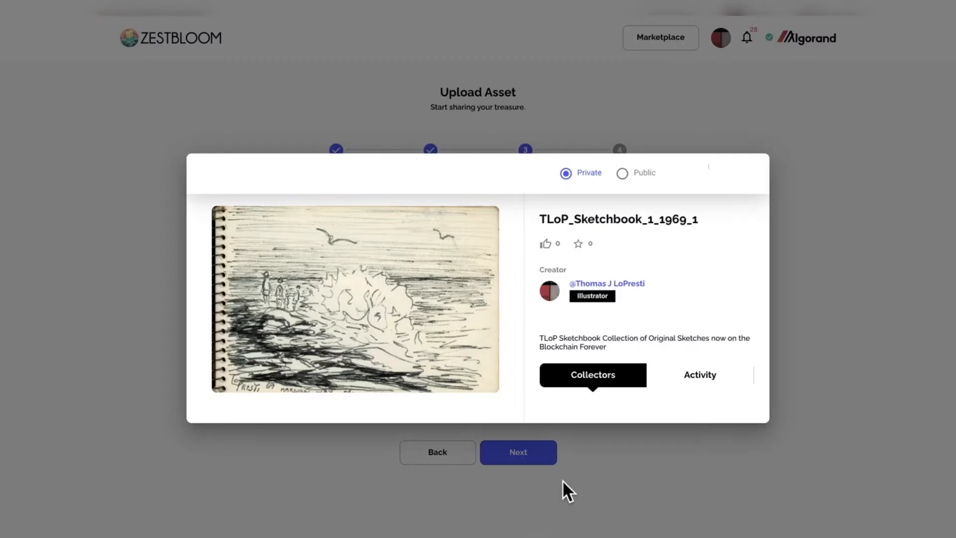
pyautogui.click(622, 173)
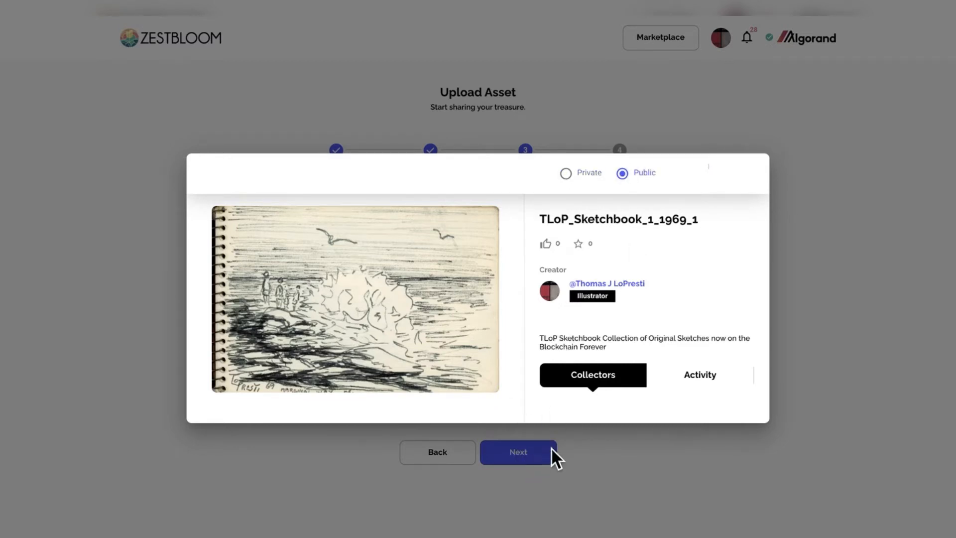
# Price the seaside sketch at 50 Algo and sign its sale contract transaction.
pyautogui.click(517, 452)
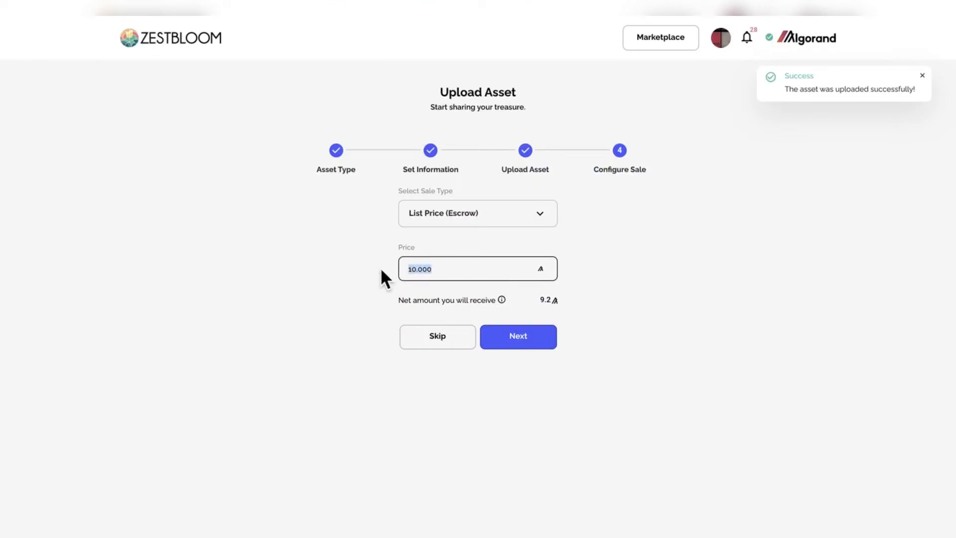
pyautogui.click(517, 336)
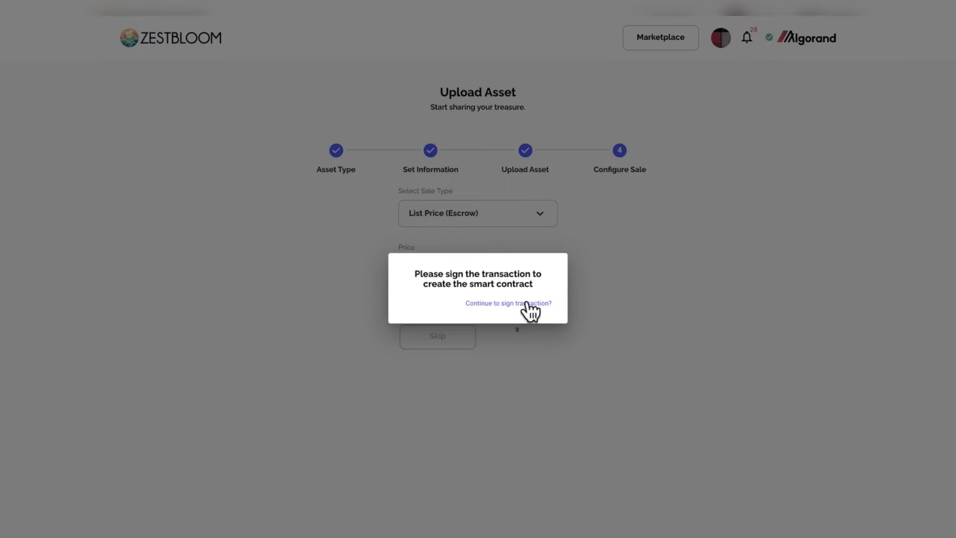
pyautogui.click(507, 303)
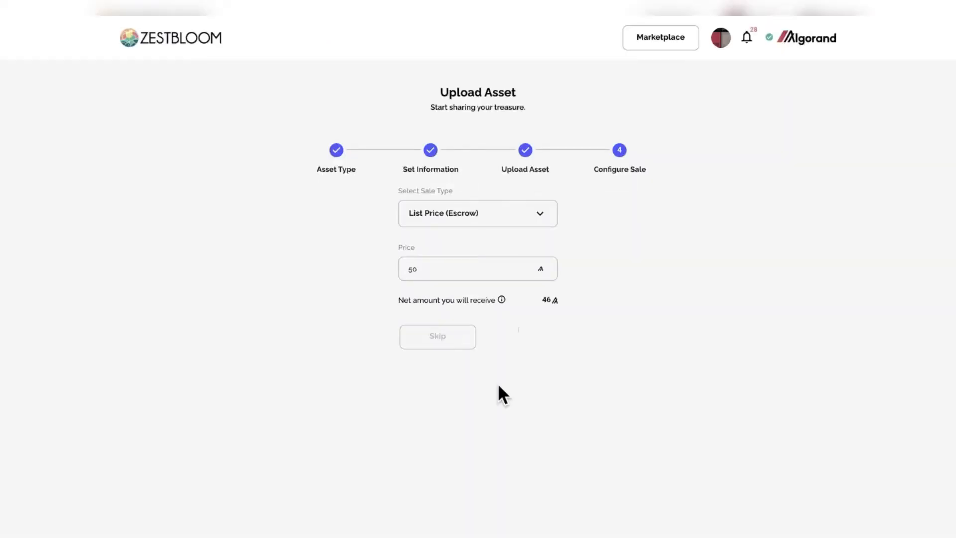
pyautogui.moveTo(360, 320)
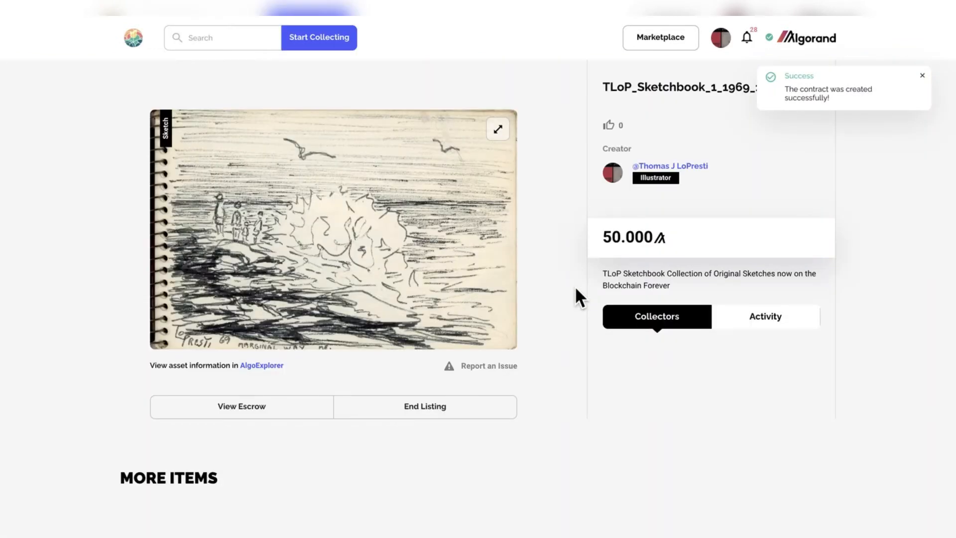
# Go back from the seaside sketch listing page to create another asset.
pyautogui.click(497, 128)
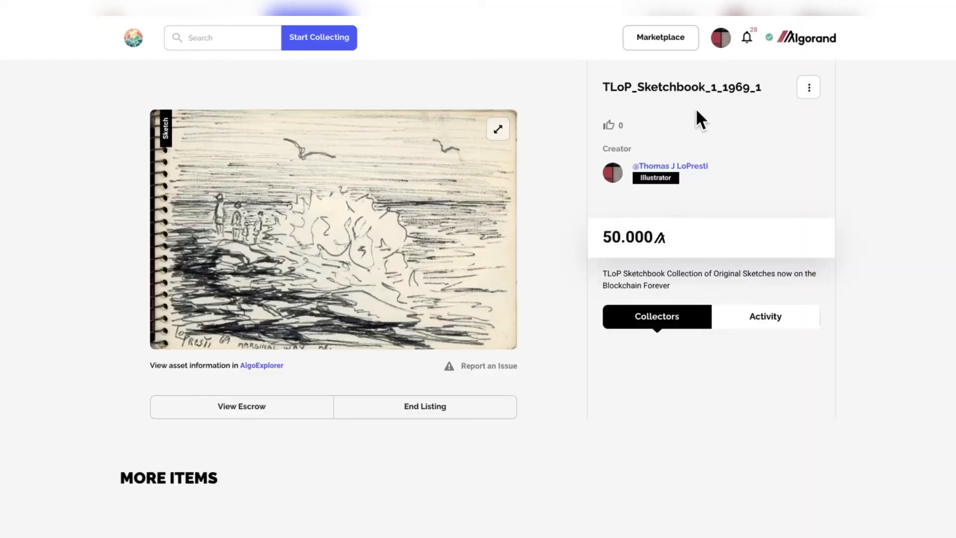
pyautogui.moveTo(457, 55)
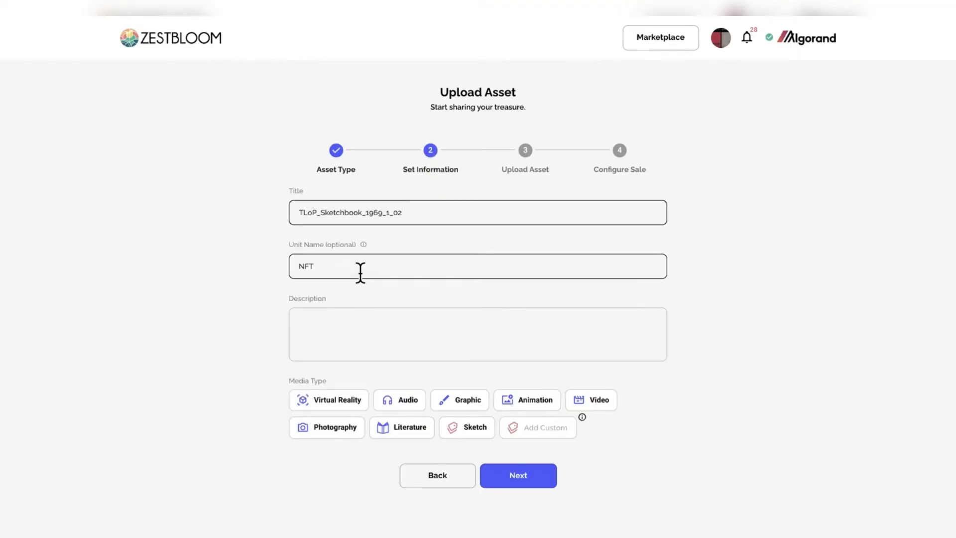
# Attach the rocky shore sketch, publish TLoP_Sketchbook_1969_1_02, and sign its sale contract.
pyautogui.click(518, 474)
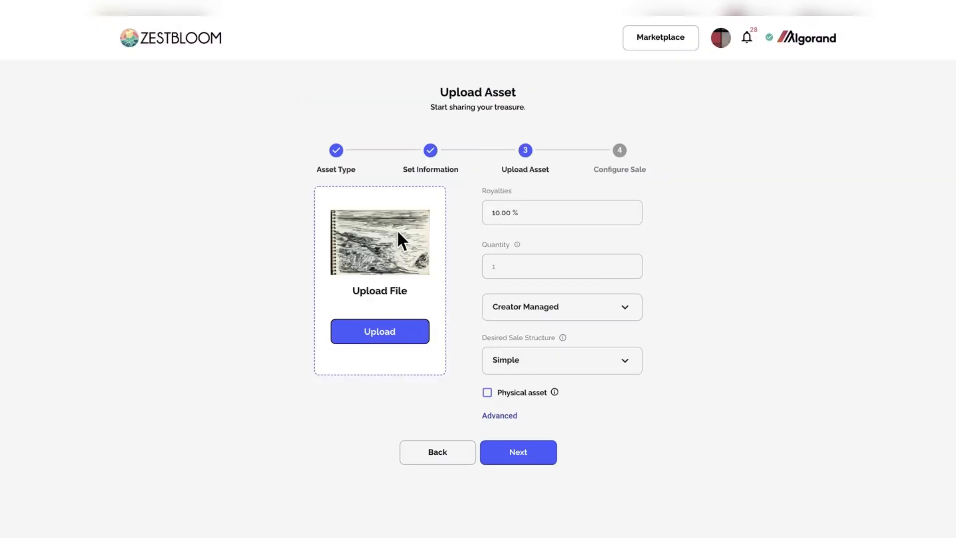
pyautogui.click(518, 452)
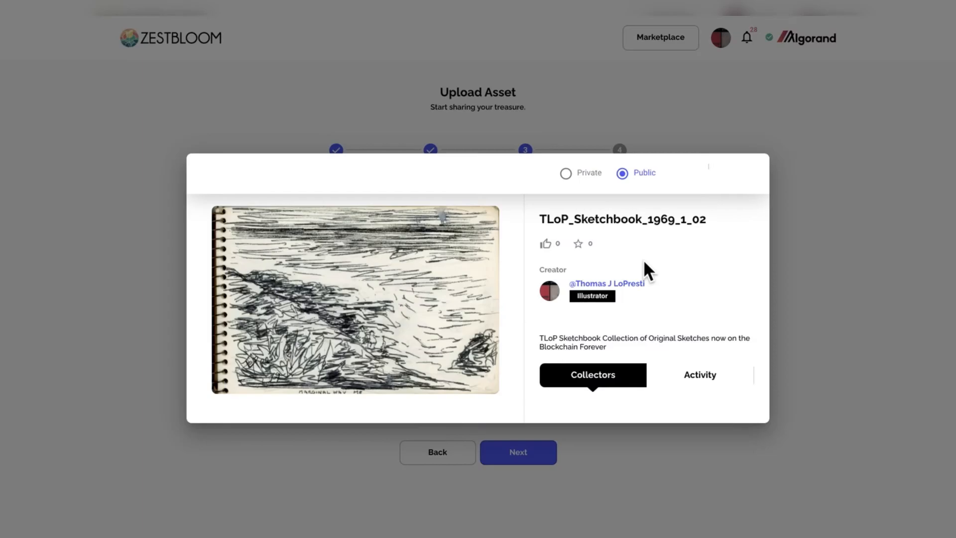
pyautogui.click(518, 452)
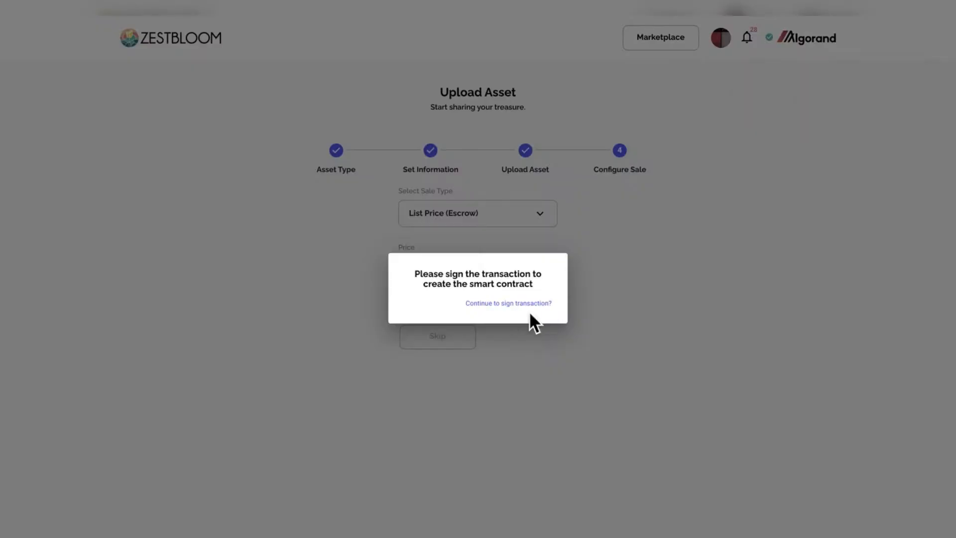
pyautogui.click(507, 303)
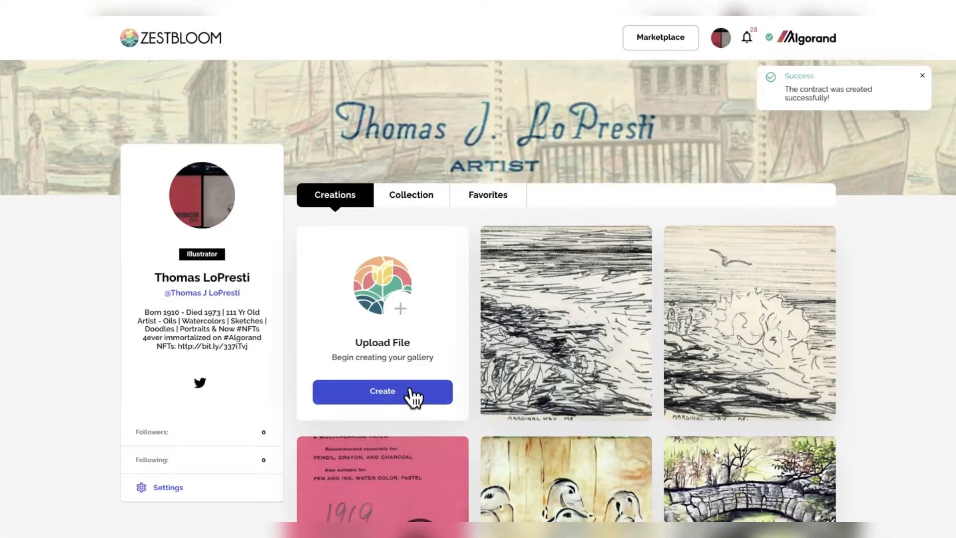
# Create TLoP_Sketchbook_1969_03, set it to Public, and publish it.
pyautogui.click(382, 391)
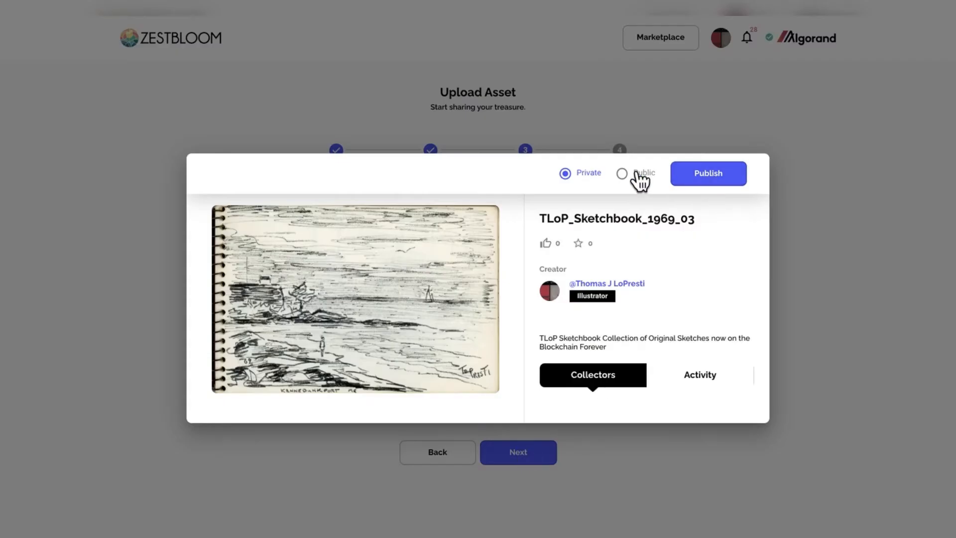
pyautogui.click(622, 173)
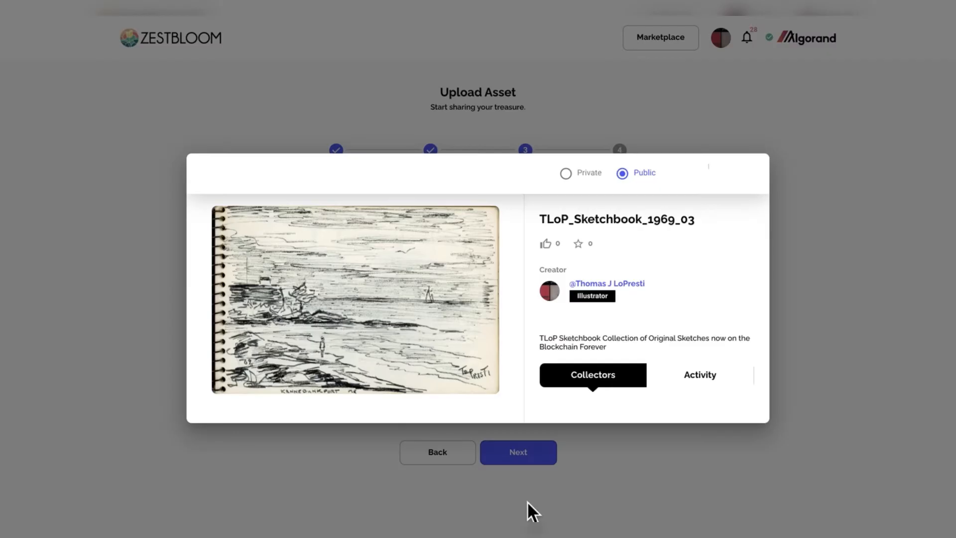
pyautogui.click(516, 452)
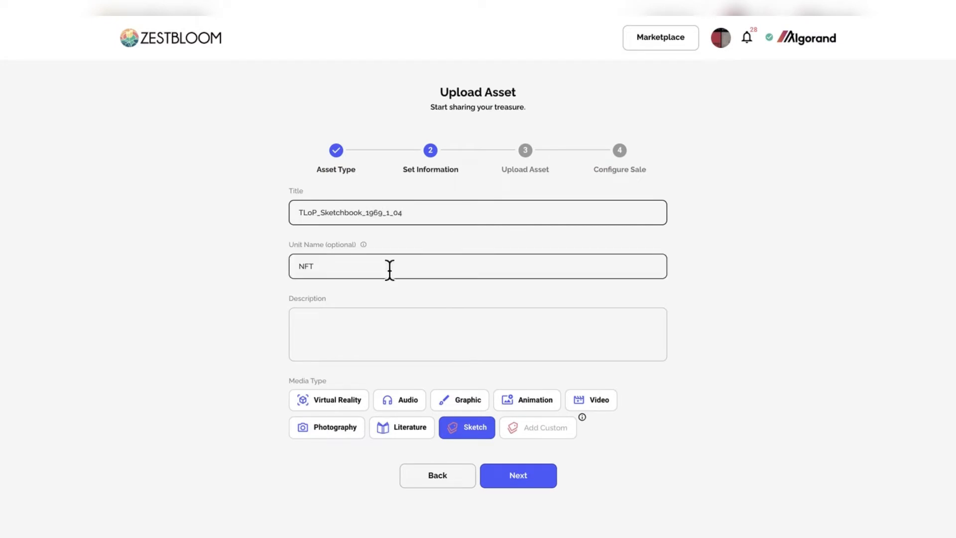
# Publish TLoP_Sketchbook_1969_1_04 publicly and confirm its sale listing.
pyautogui.click(518, 475)
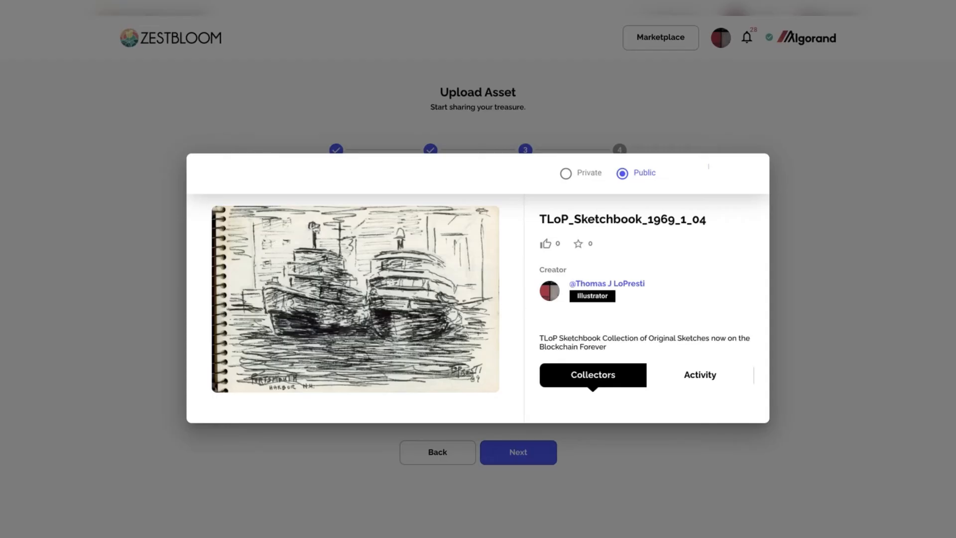
pyautogui.click(517, 452)
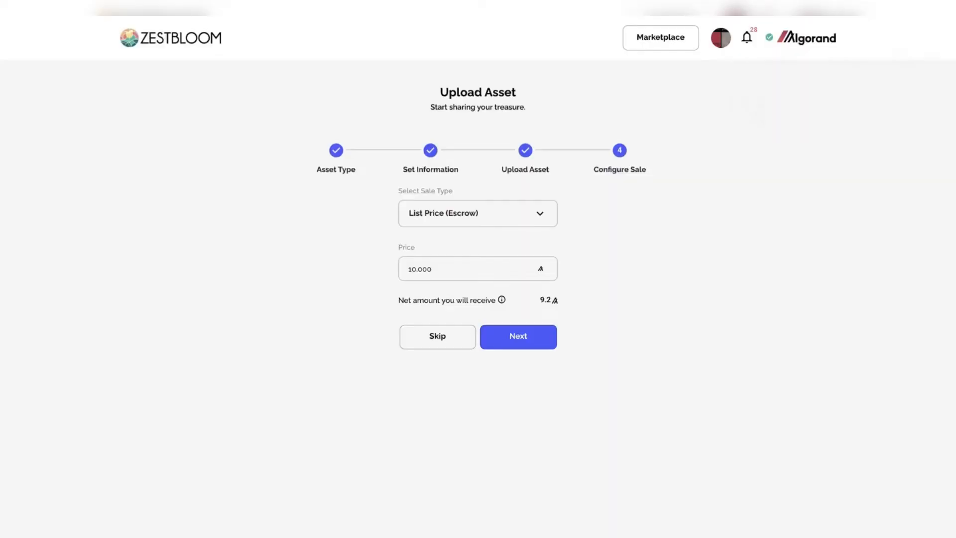
pyautogui.click(518, 336)
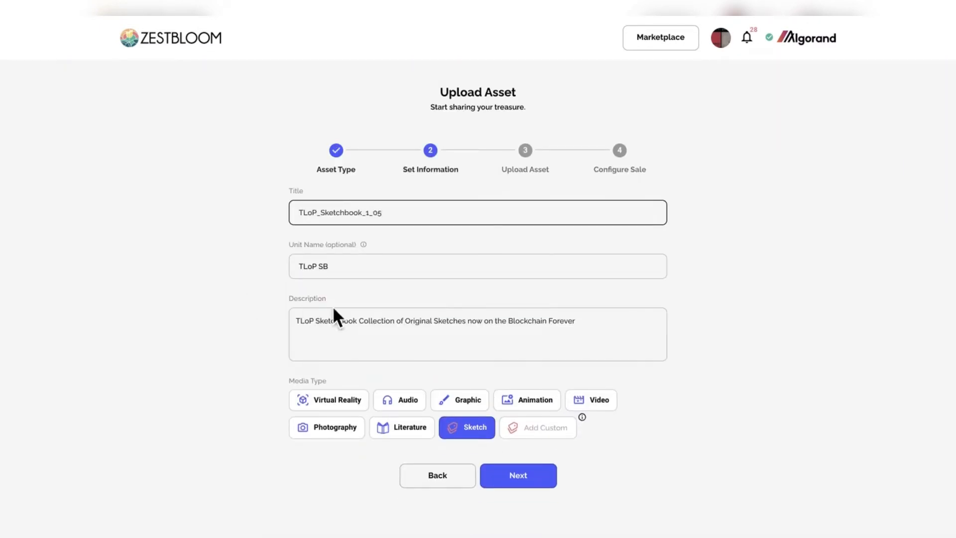
# Mint TLoP_Sketchbook_1_05, list it at 50 Algo, and sign the sale contract.
pyautogui.click(516, 475)
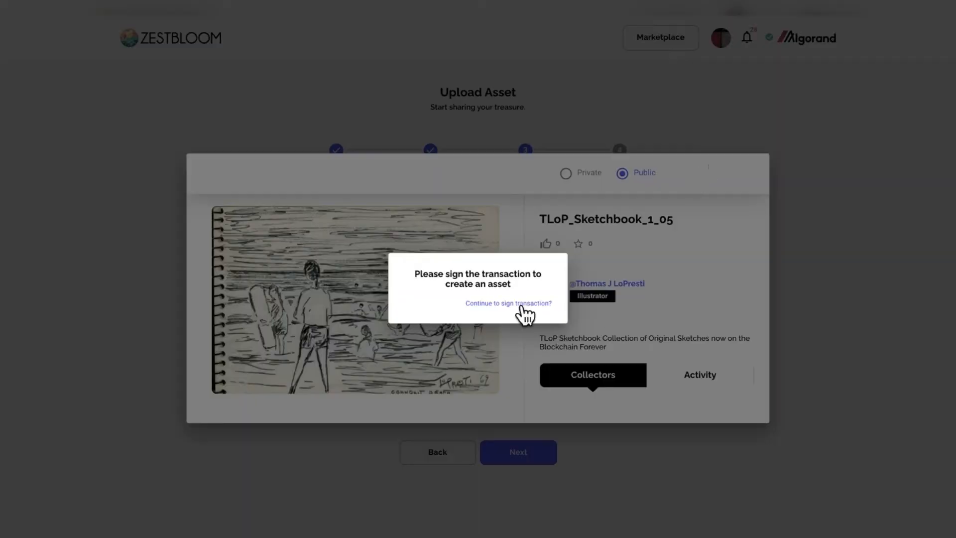
pyautogui.click(508, 303)
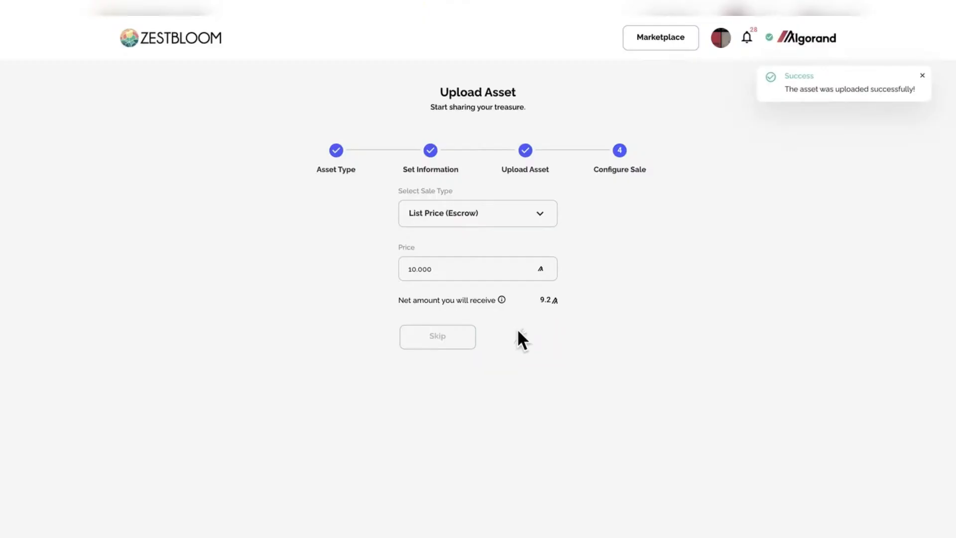
pyautogui.write('50')
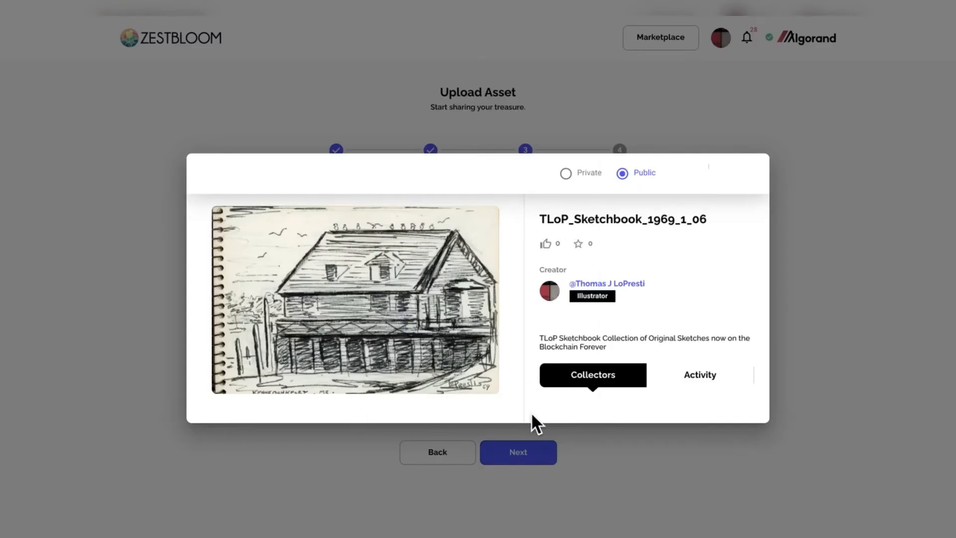
pyautogui.click(518, 451)
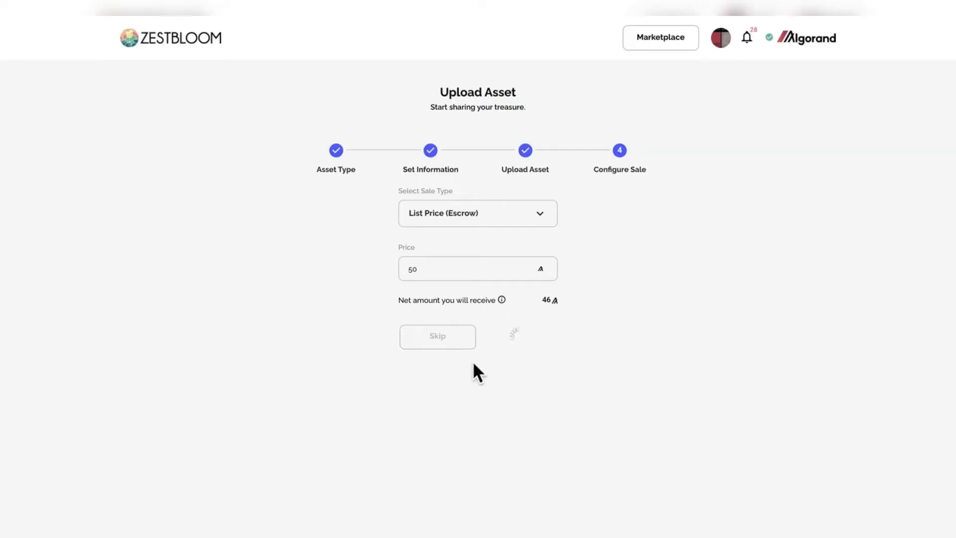
pyautogui.click(437, 337)
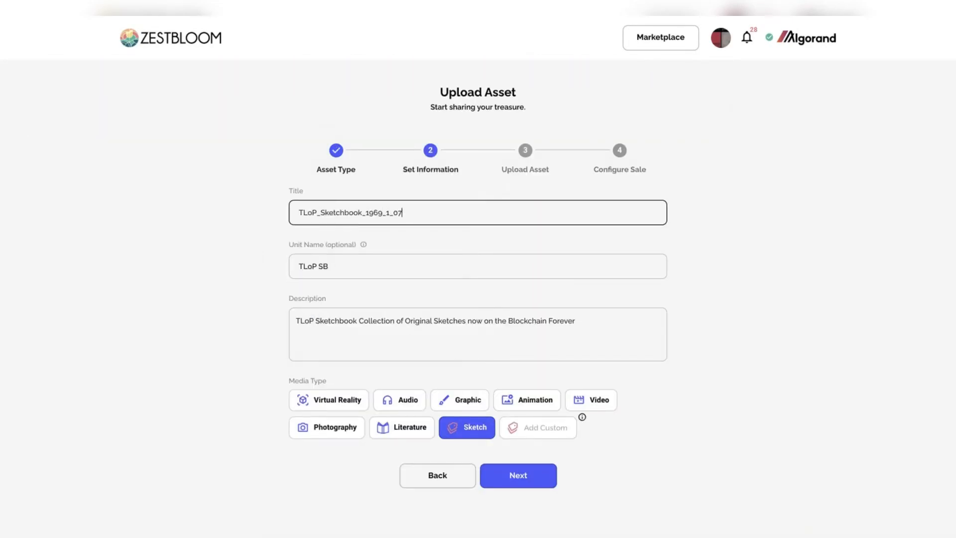
# Submit and sign the minting transactions for sketches TLoP_Sketchbook_1969_1_07 and _08.
pyautogui.click(517, 474)
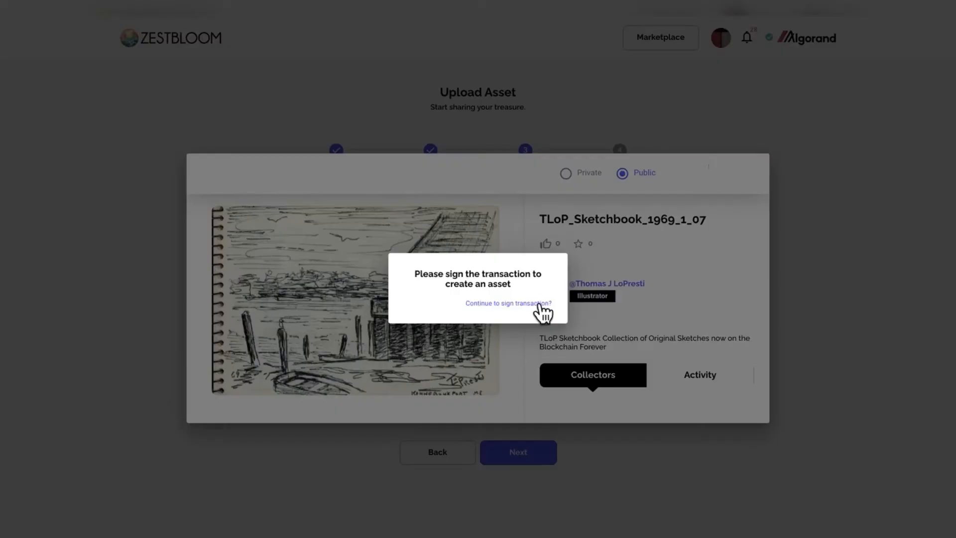
pyautogui.click(507, 303)
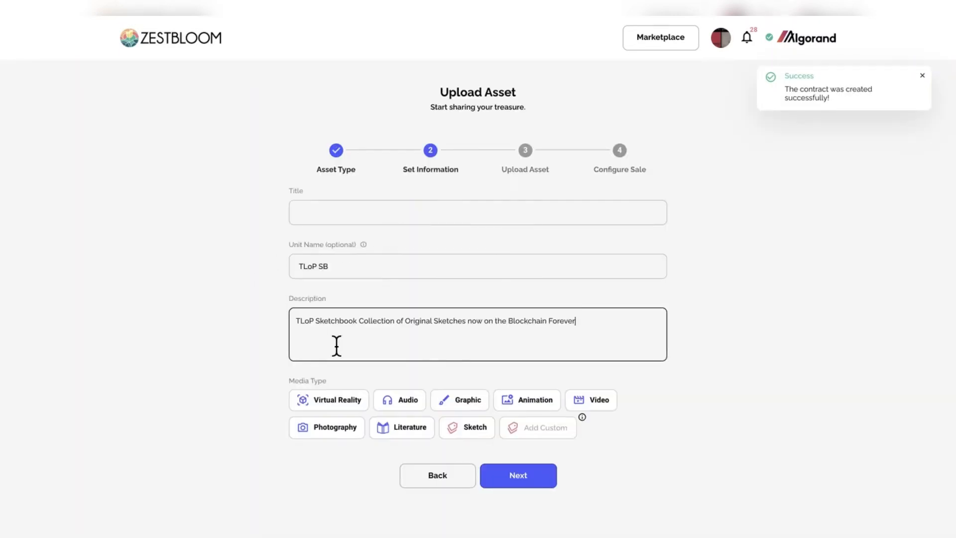
pyautogui.click(466, 427)
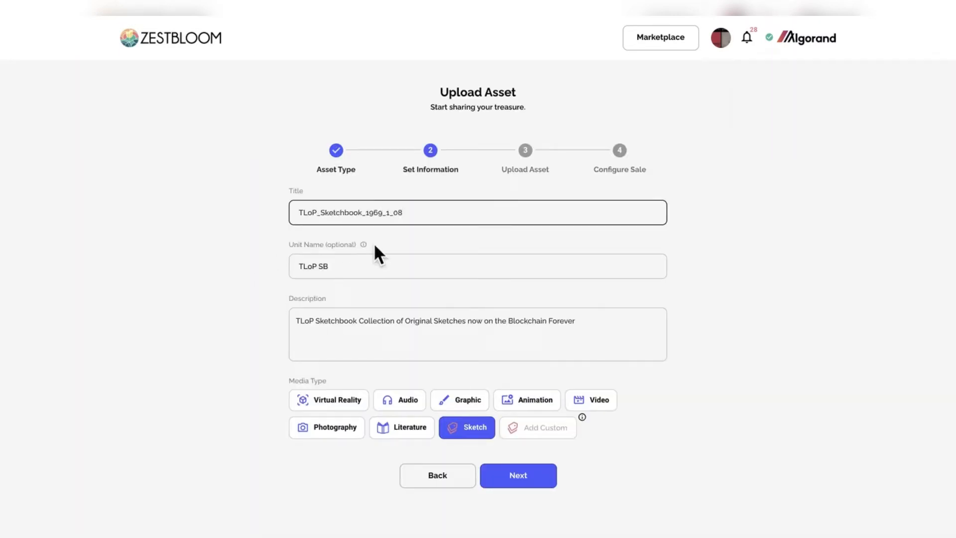
pyautogui.click(517, 475)
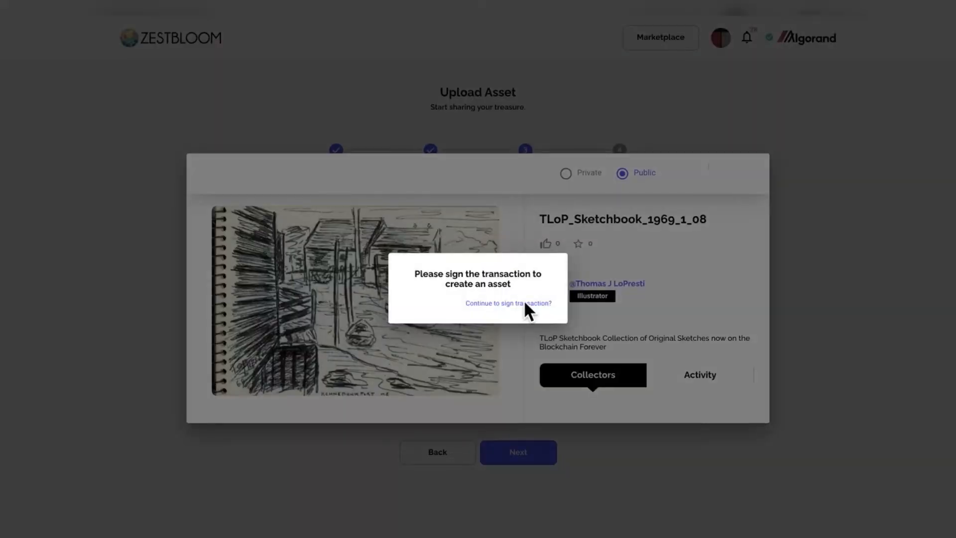
pyautogui.click(508, 303)
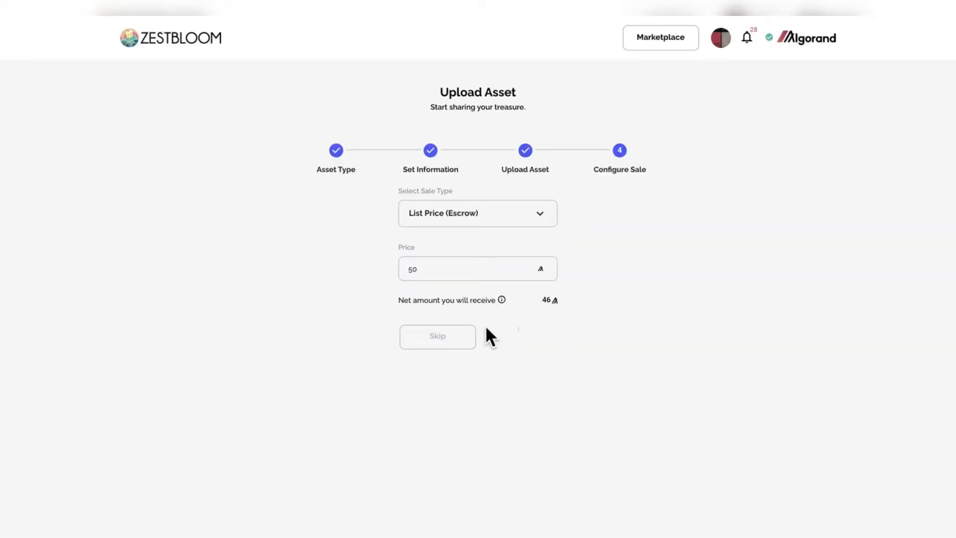
# Confirm the 50 Algo price, upload the next sketch, and publish sketches _09 and _10.
pyautogui.click(437, 336)
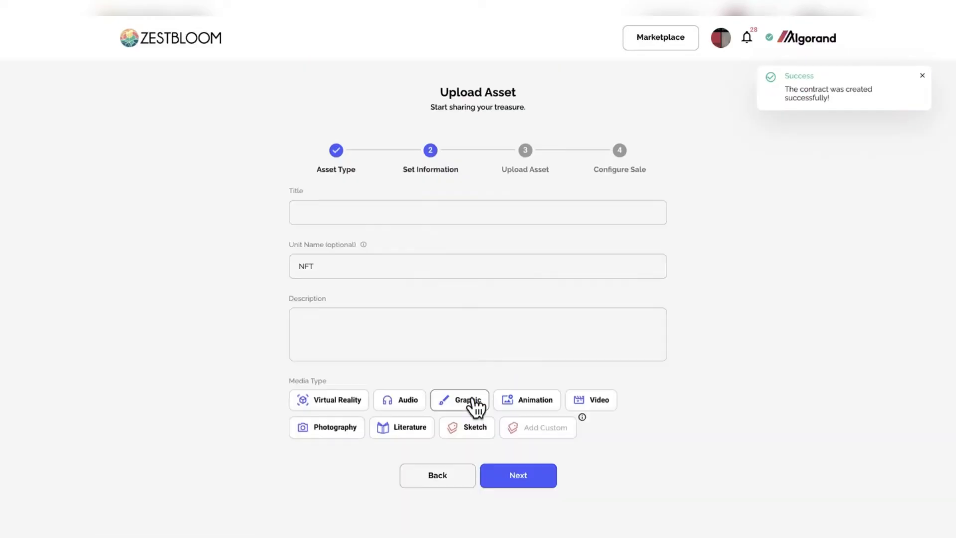
pyautogui.click(518, 475)
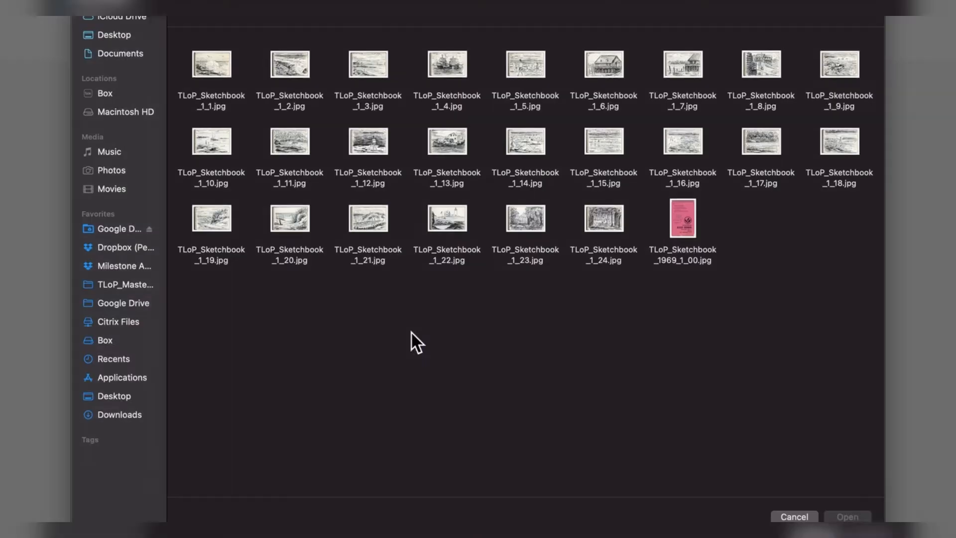
pyautogui.click(846, 516)
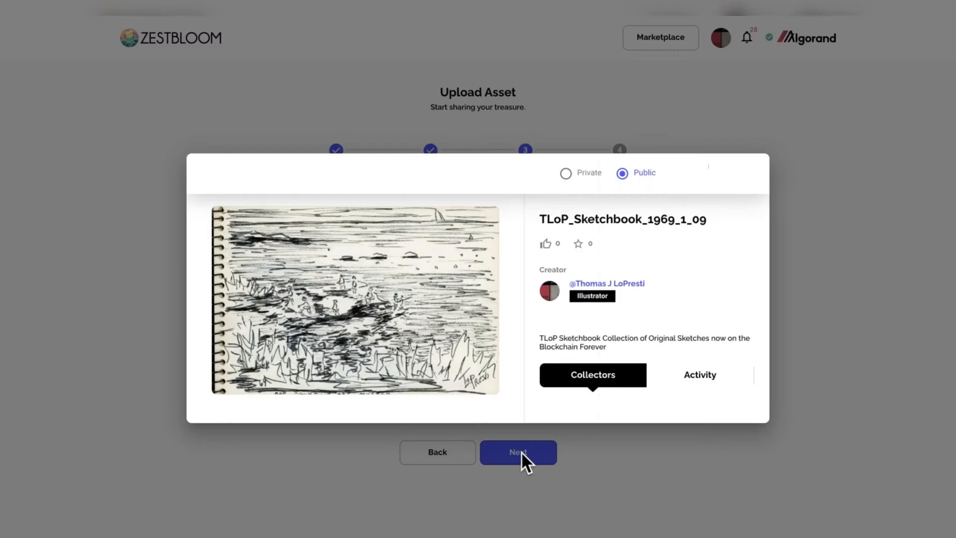
pyautogui.click(517, 451)
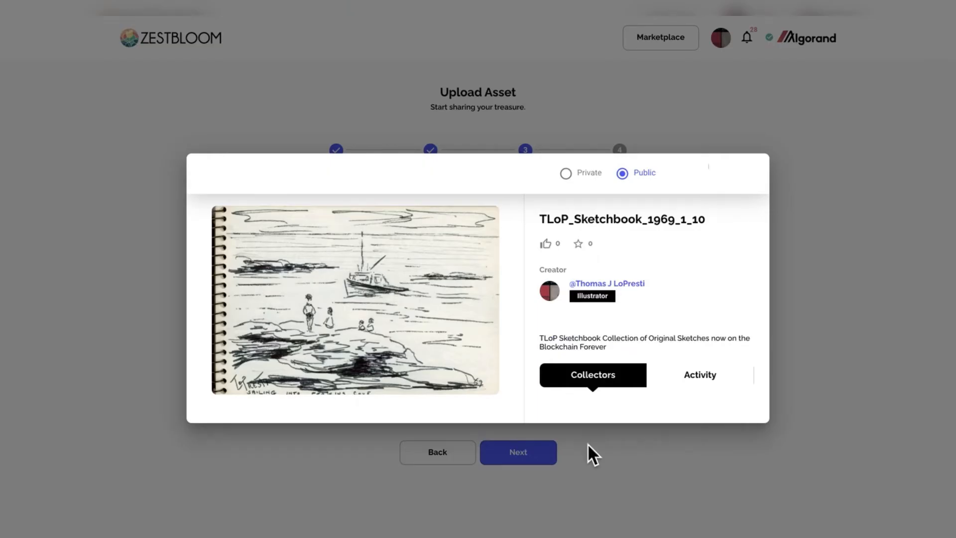
pyautogui.click(517, 452)
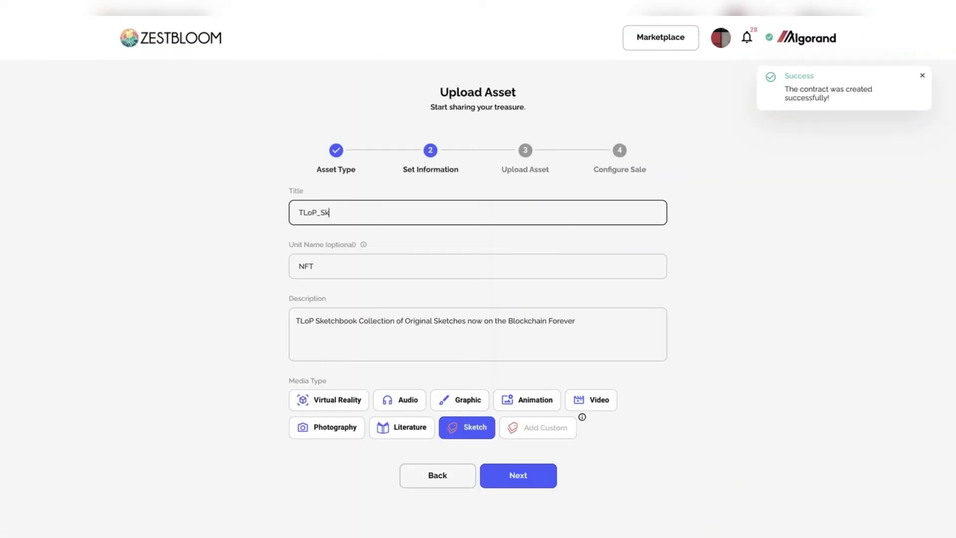
# Attach the sketch image, publish the asset, sign its creation, and confirm the listing.
pyautogui.click(516, 475)
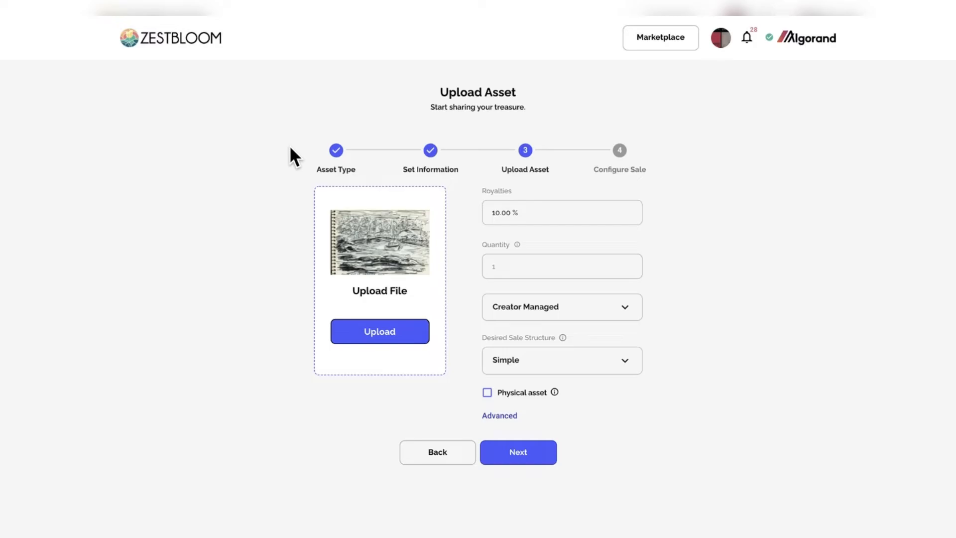
pyautogui.click(517, 452)
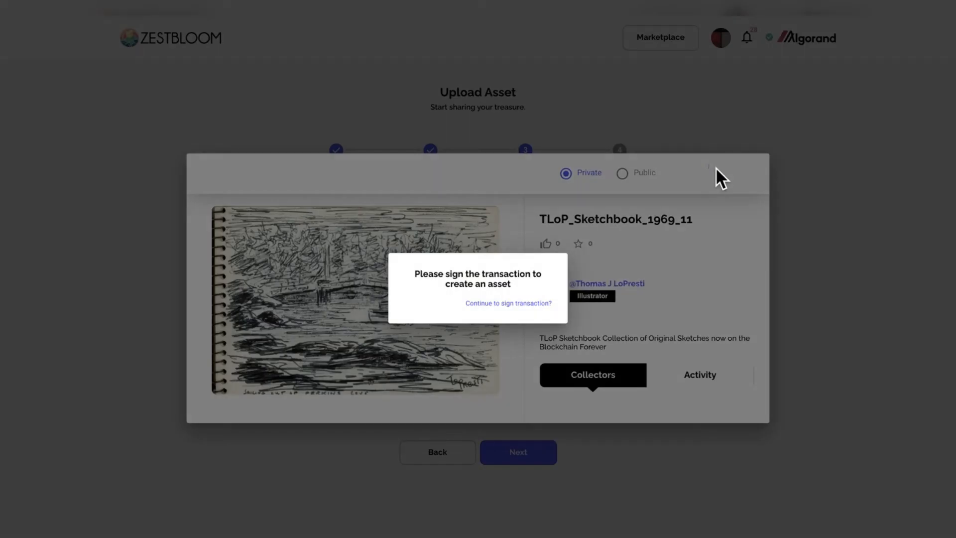
pyautogui.click(507, 303)
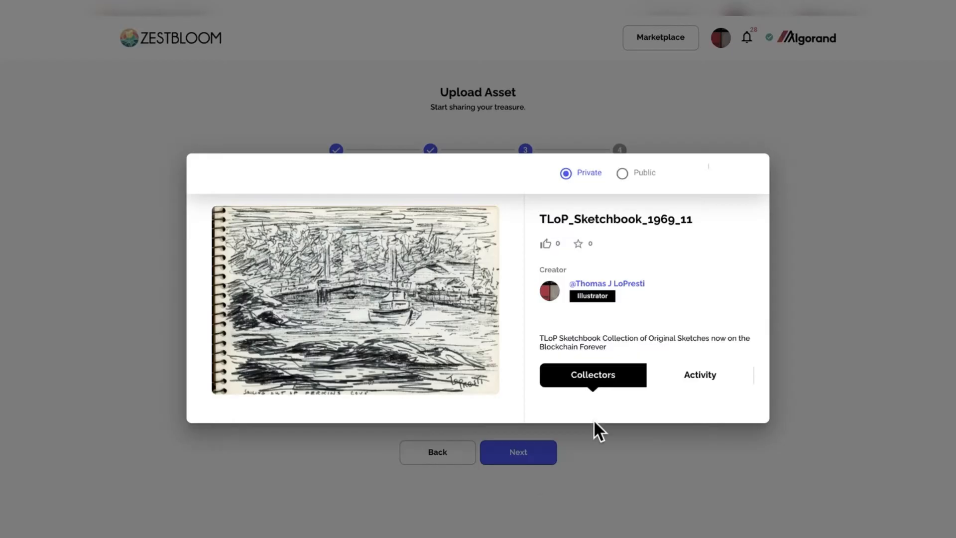
pyautogui.click(517, 451)
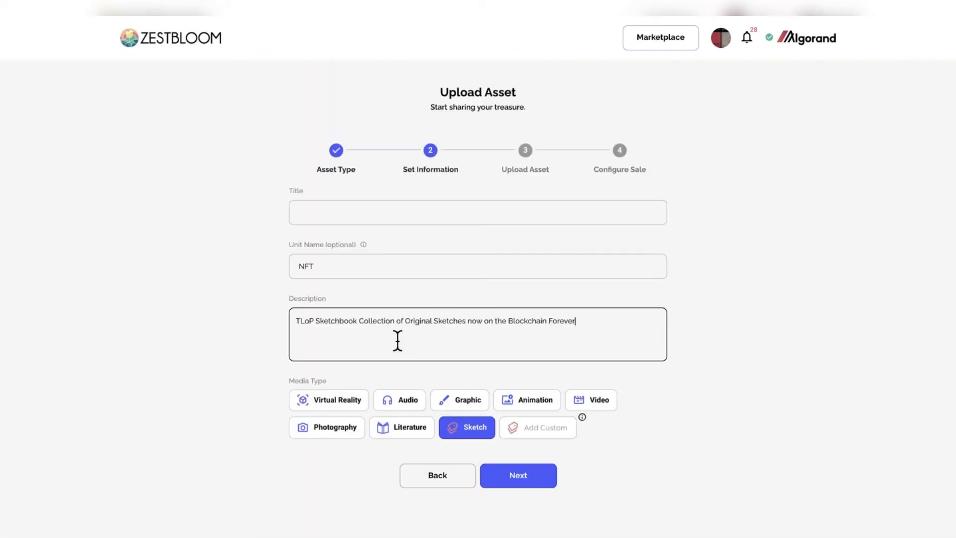
# Confirm the 50 Algo price, add the description, and sign for TLoP_Sketchbook_1969_1_13.
pyautogui.click(517, 475)
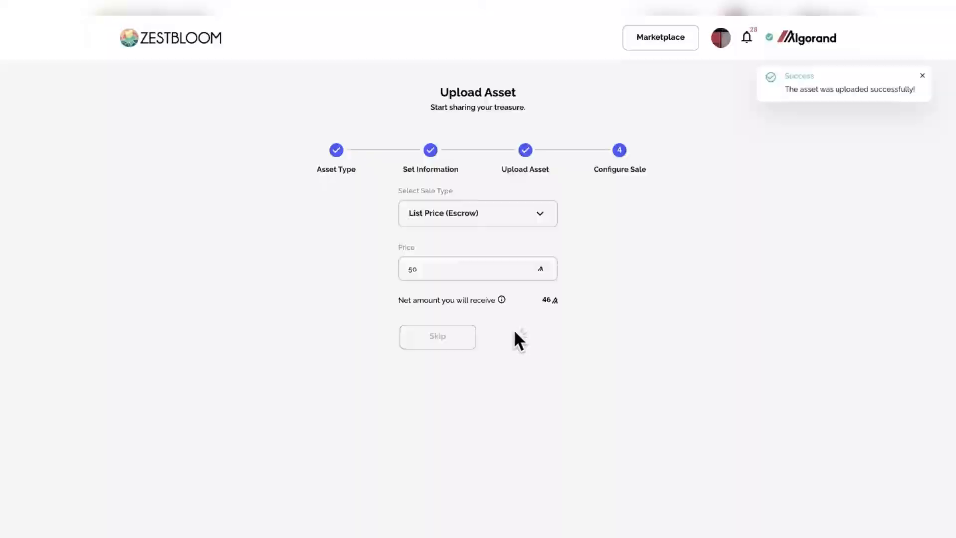
pyautogui.click(437, 336)
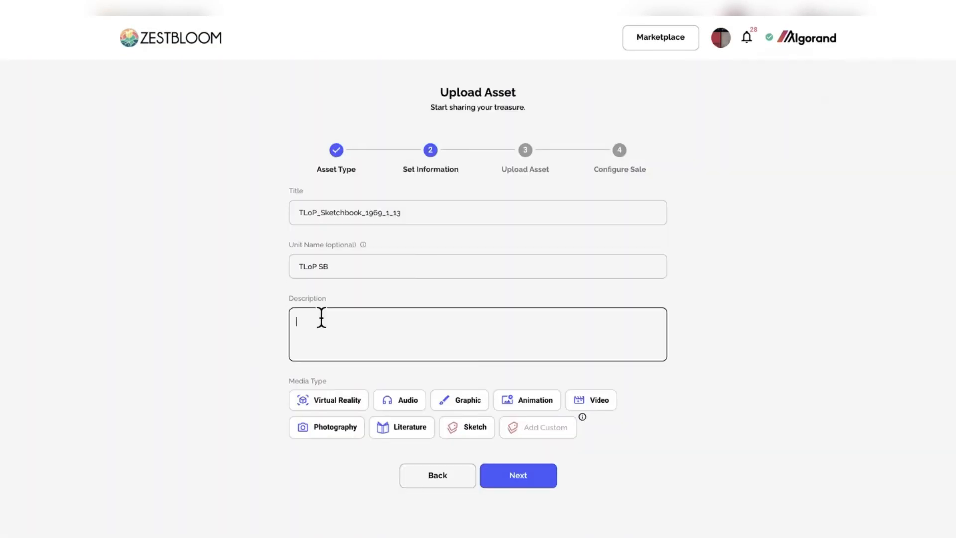
pyautogui.click(518, 475)
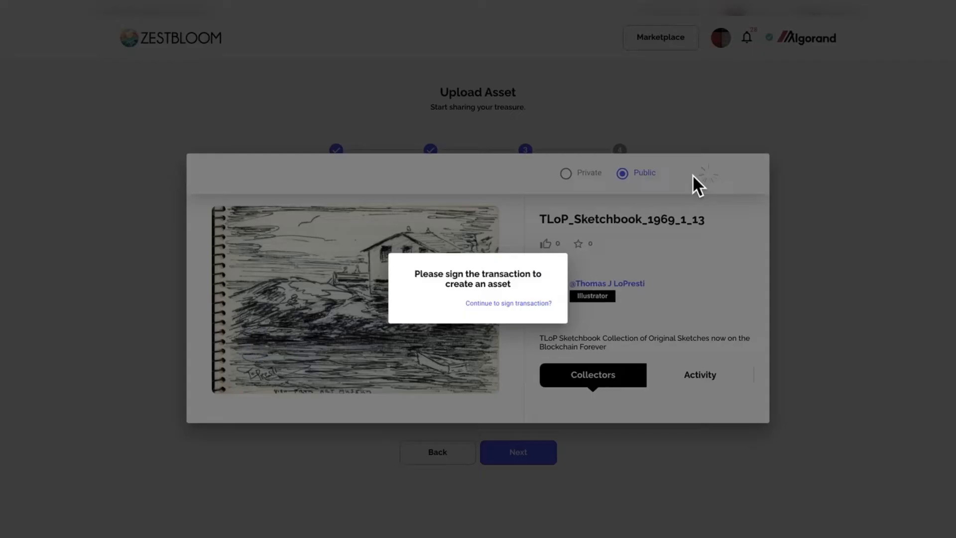
pyautogui.click(507, 304)
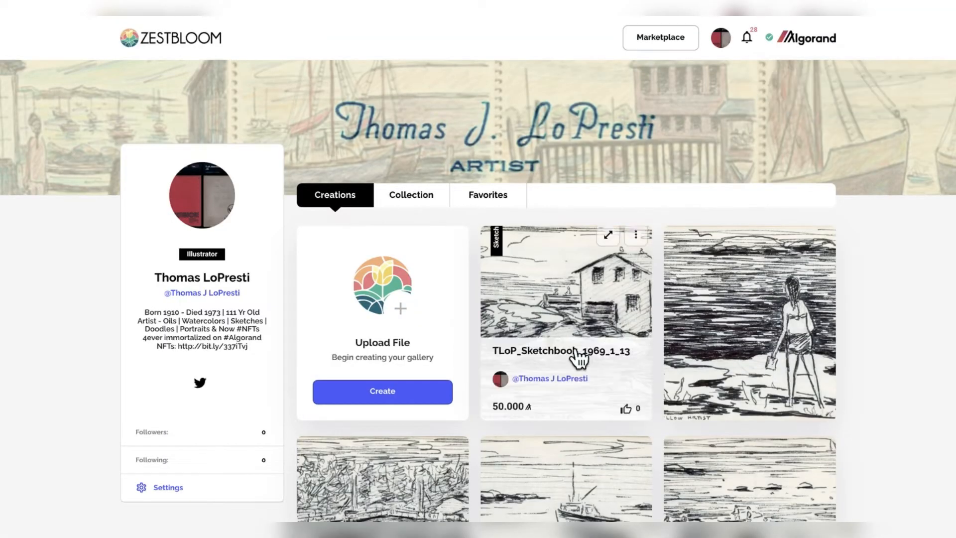
# Upload another sketch, edit its title, and enter a sale price of 50.
pyautogui.click(383, 390)
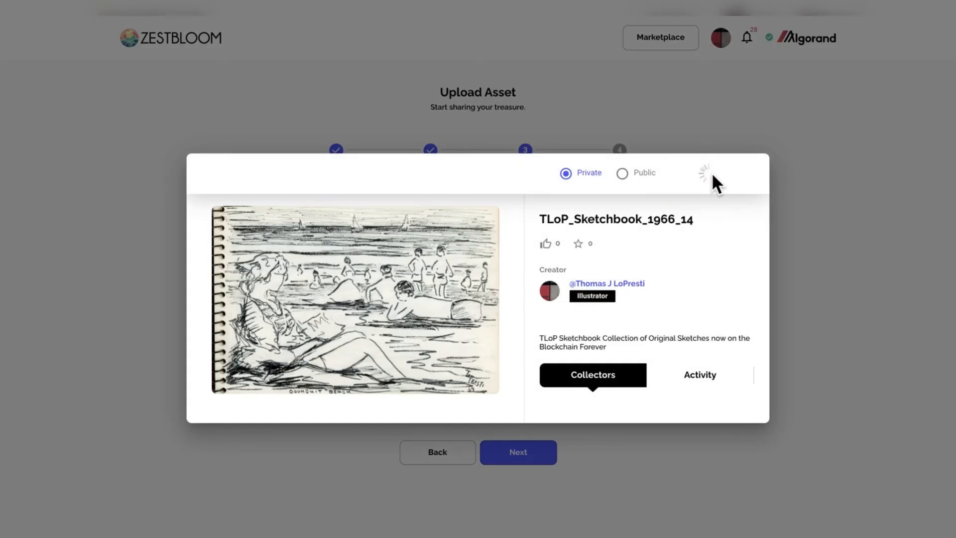
pyautogui.click(622, 174)
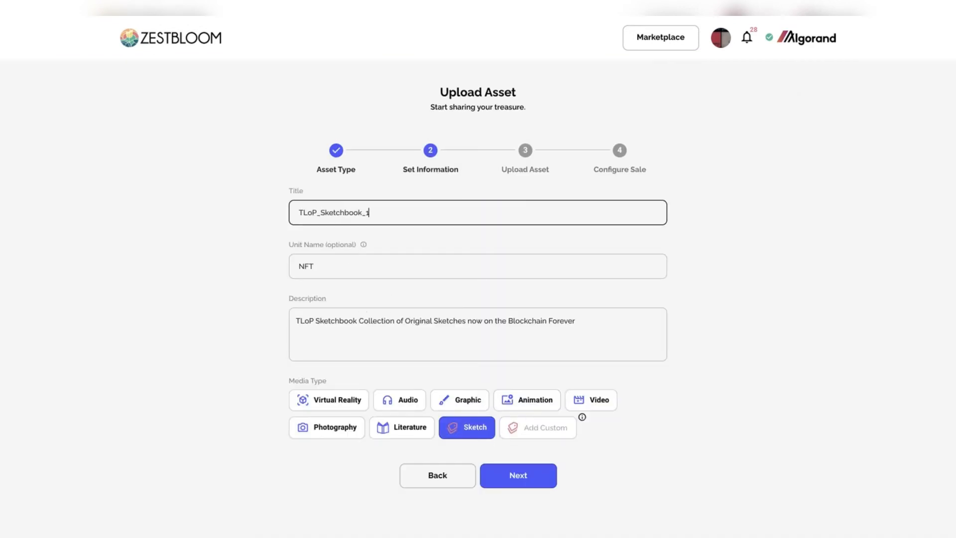
pyautogui.click(518, 475)
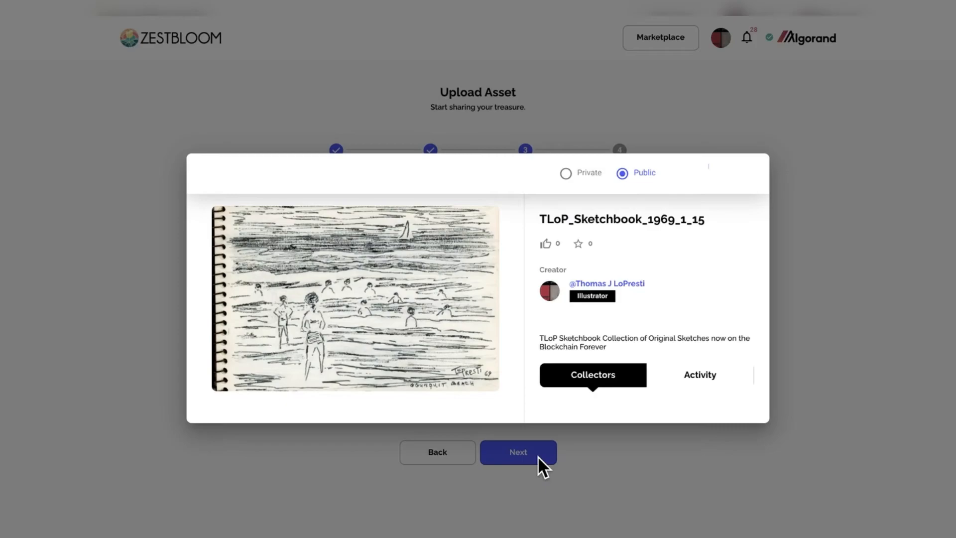
pyautogui.click(518, 451)
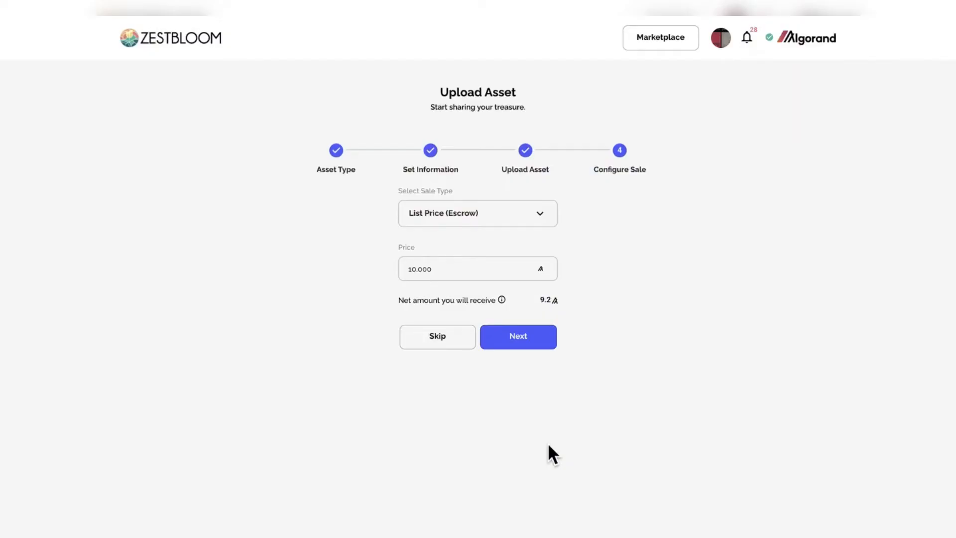
pyautogui.write('50')
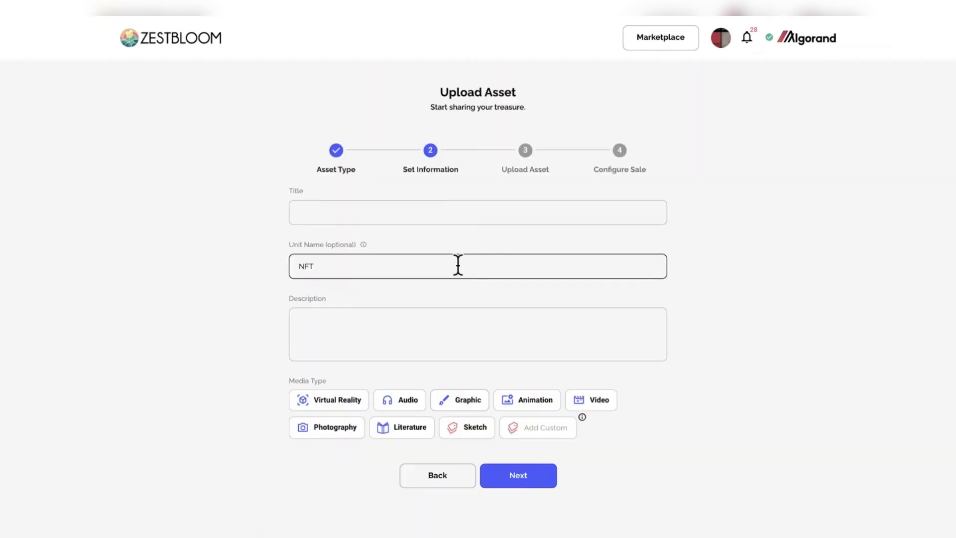
# Edit the unit name, create a single asset, sign it, and confirm 50 Algo.
pyautogui.click(516, 475)
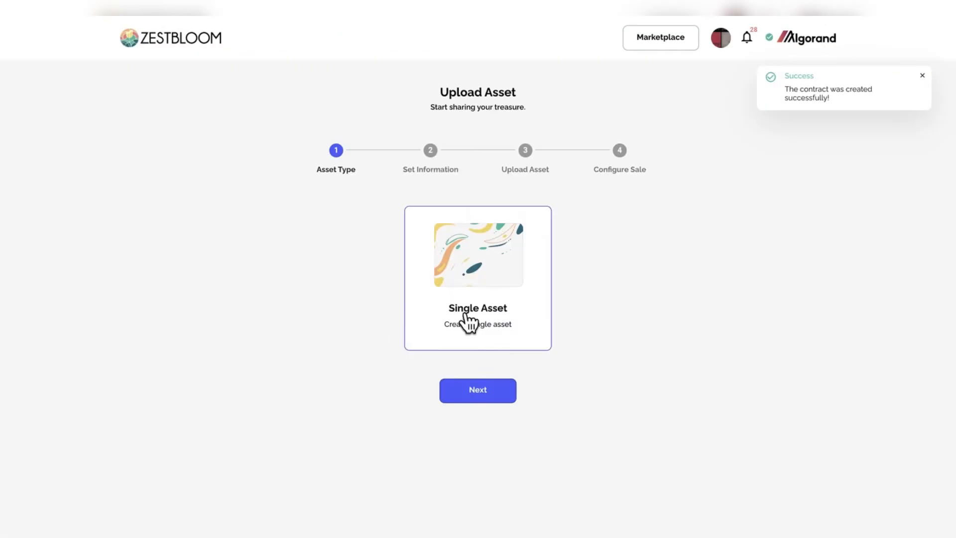
pyautogui.click(477, 390)
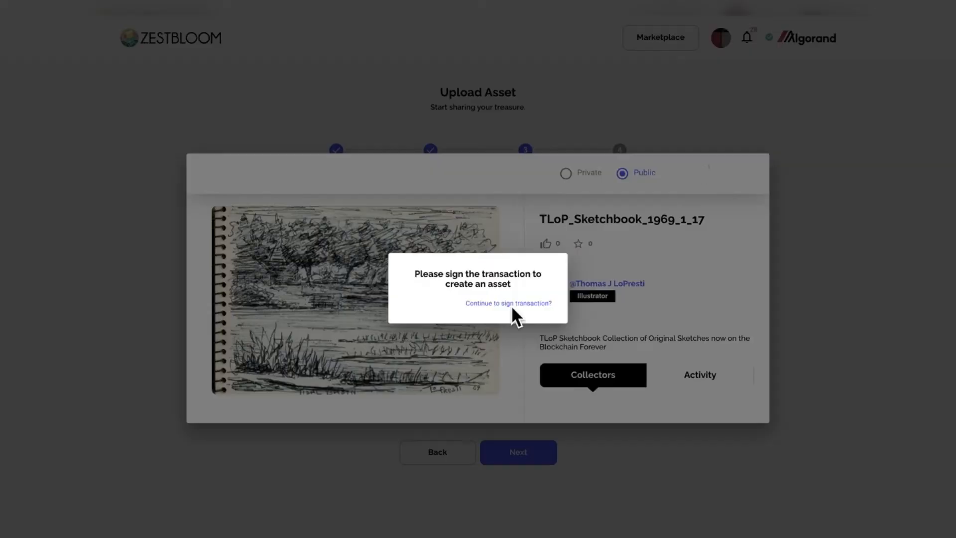
pyautogui.click(508, 303)
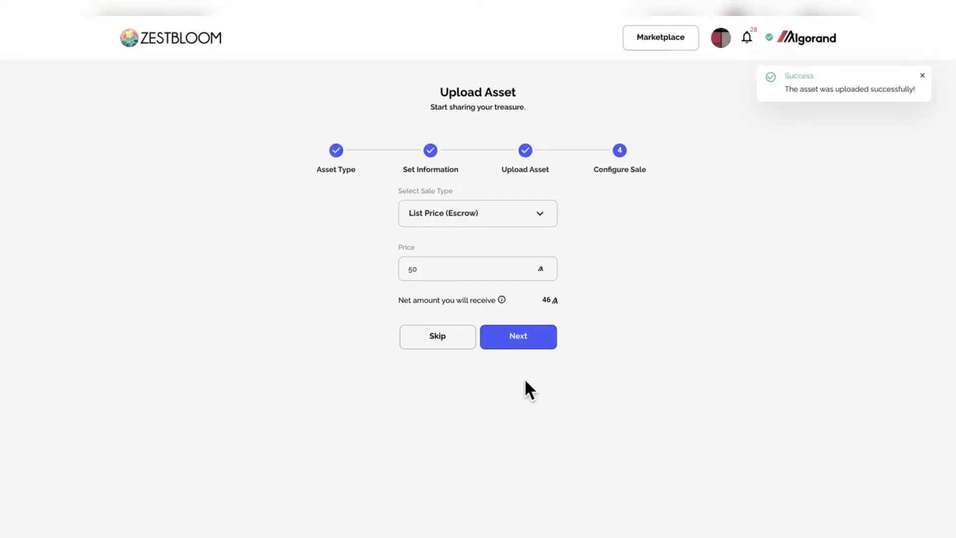
pyautogui.click(518, 336)
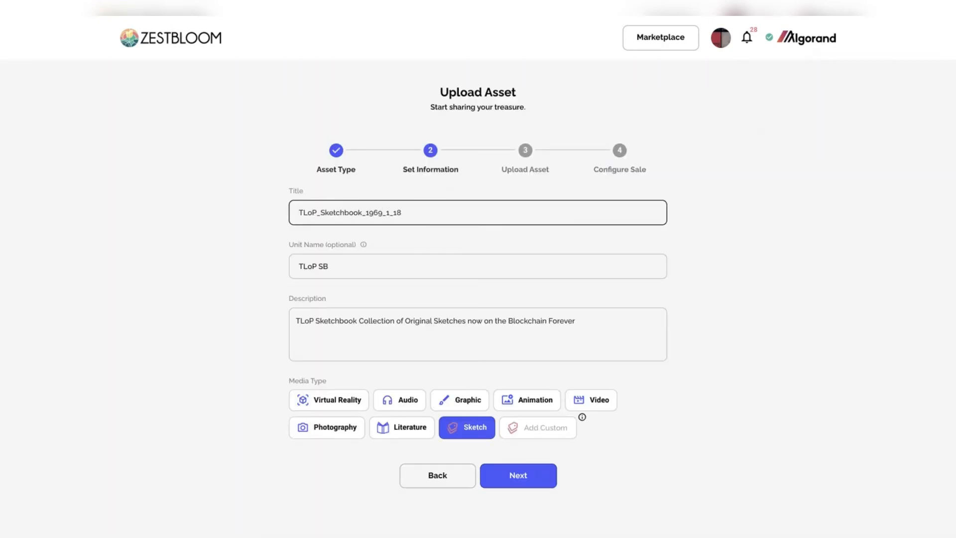
# Discard unsaved changes, load TLoP_Sketchbook_1_20.jpg, and move past the asset preview.
pyautogui.click(517, 475)
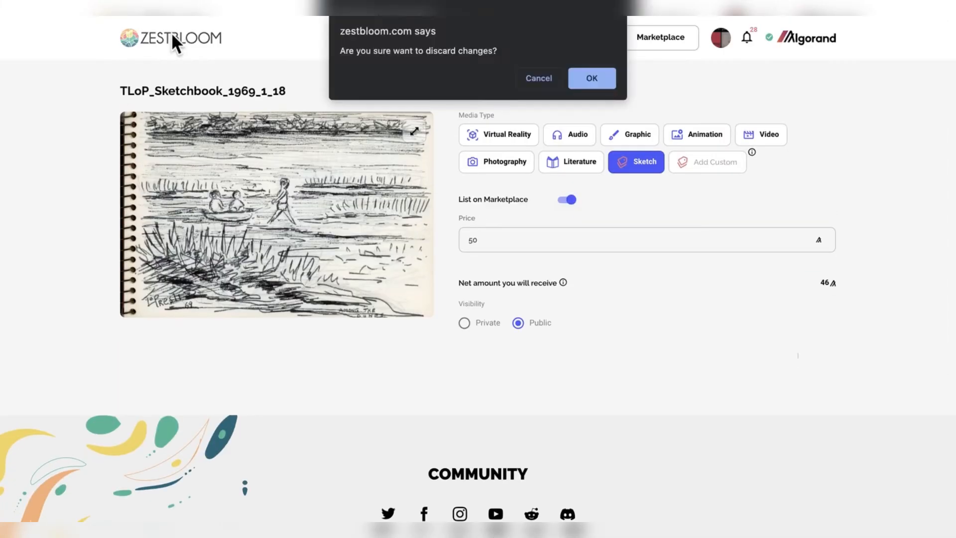
pyautogui.click(589, 78)
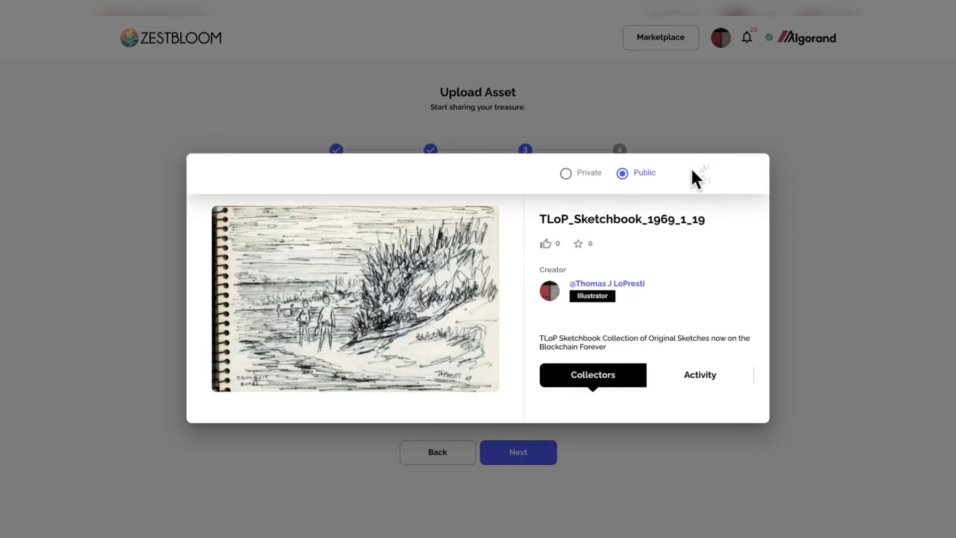
pyautogui.click(518, 451)
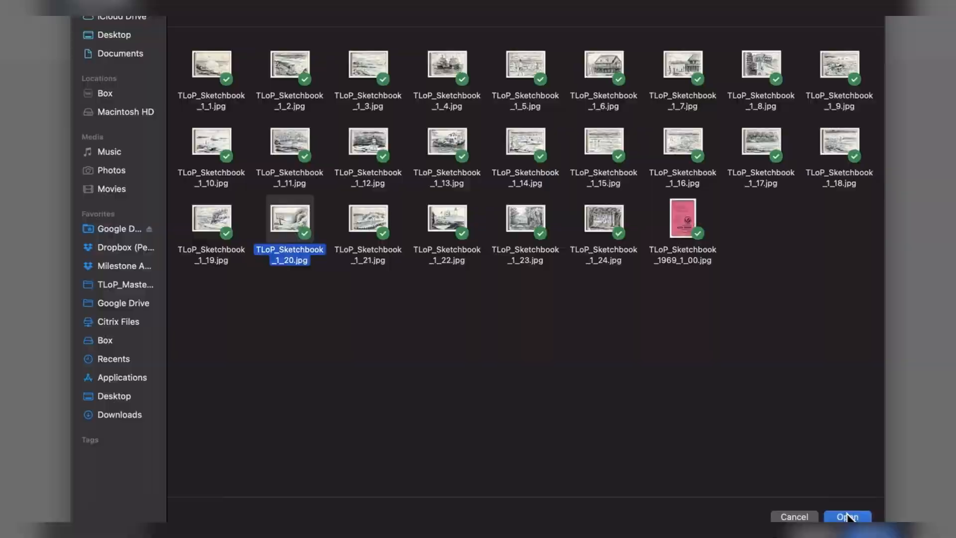
pyautogui.click(847, 516)
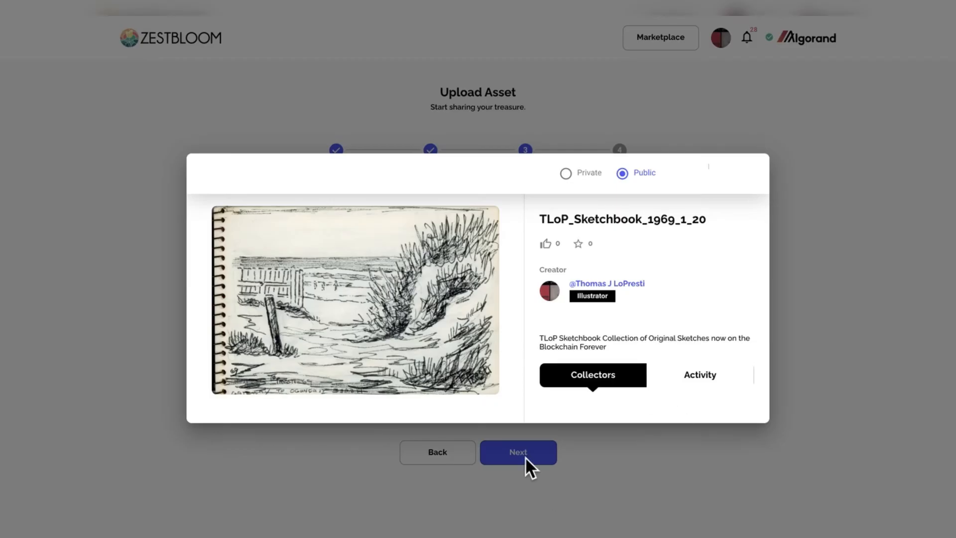
pyautogui.click(518, 452)
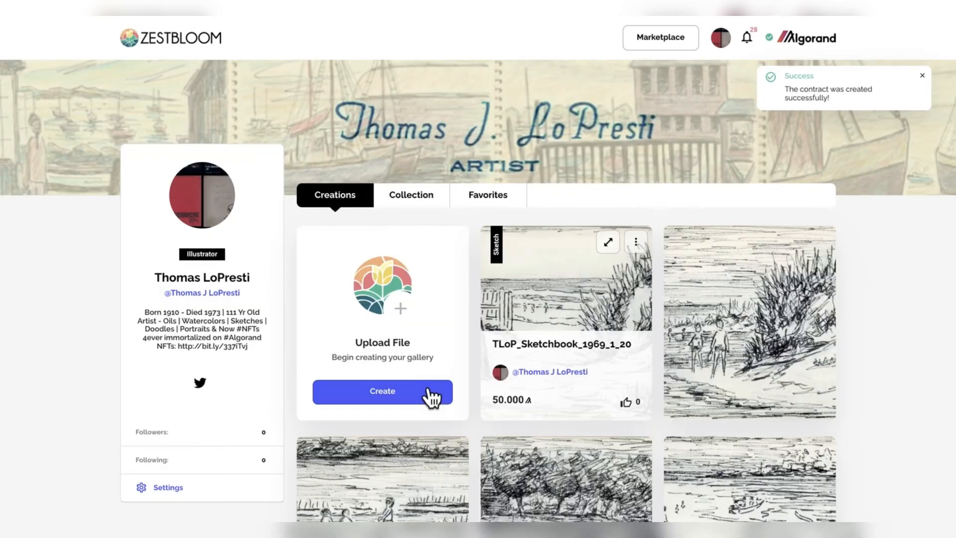
# Start the next sketch assets and edit a sketch title.
pyautogui.click(382, 390)
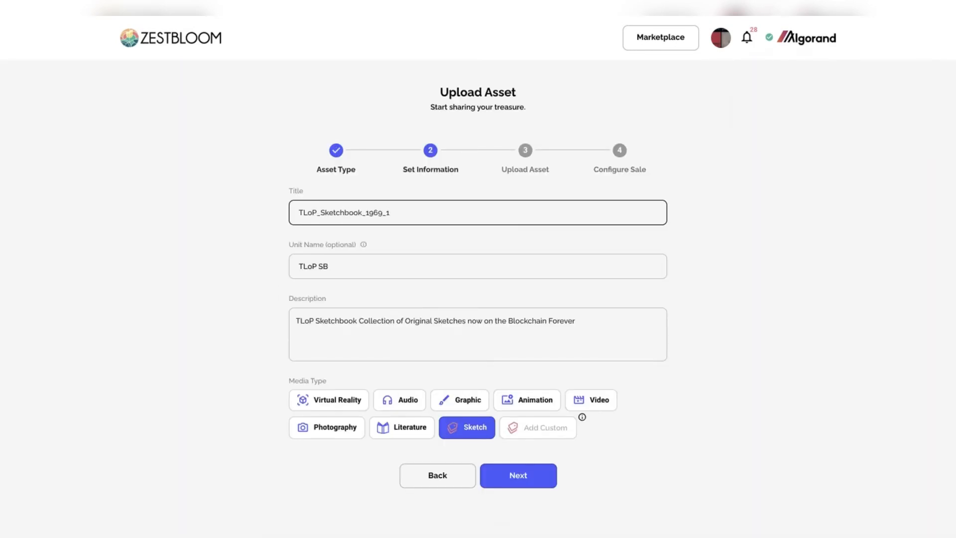
pyautogui.click(517, 475)
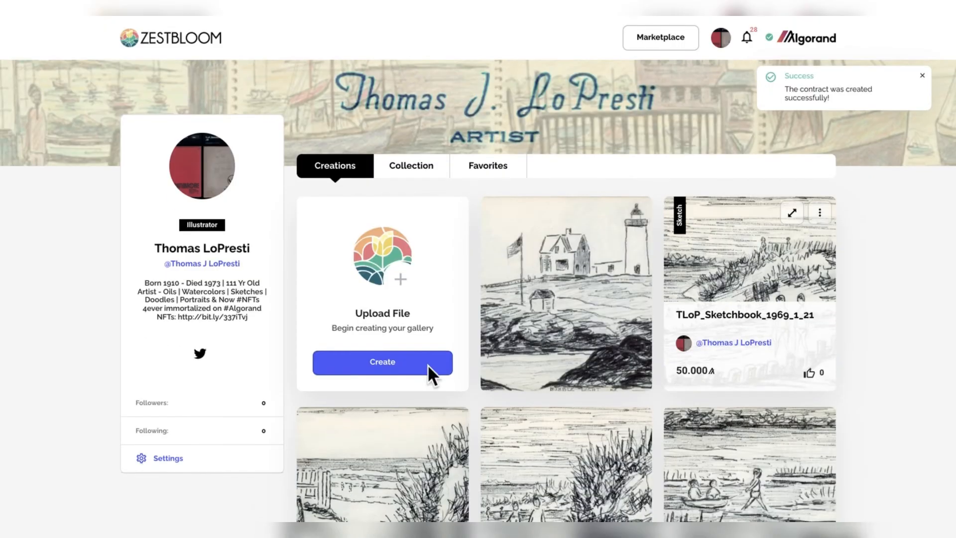
pyautogui.click(382, 361)
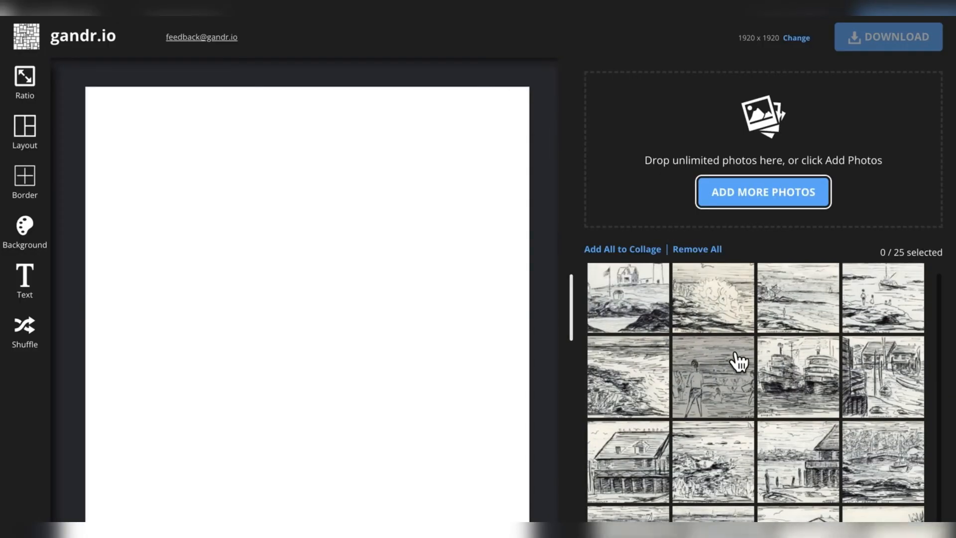
# Add all 25 sketches to the gandr.io collage, try brick, then settle on even grid.
pyautogui.click(622, 249)
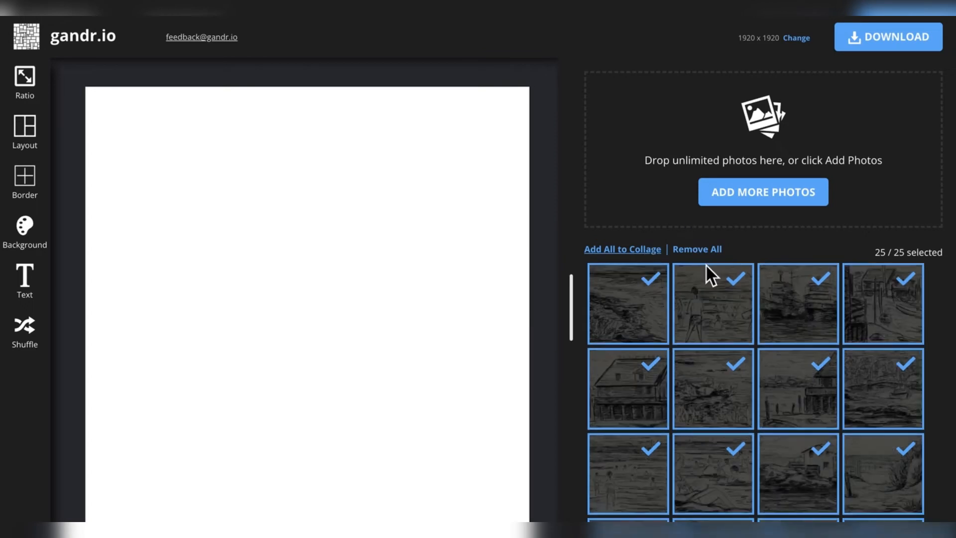
pyautogui.scroll(-3)
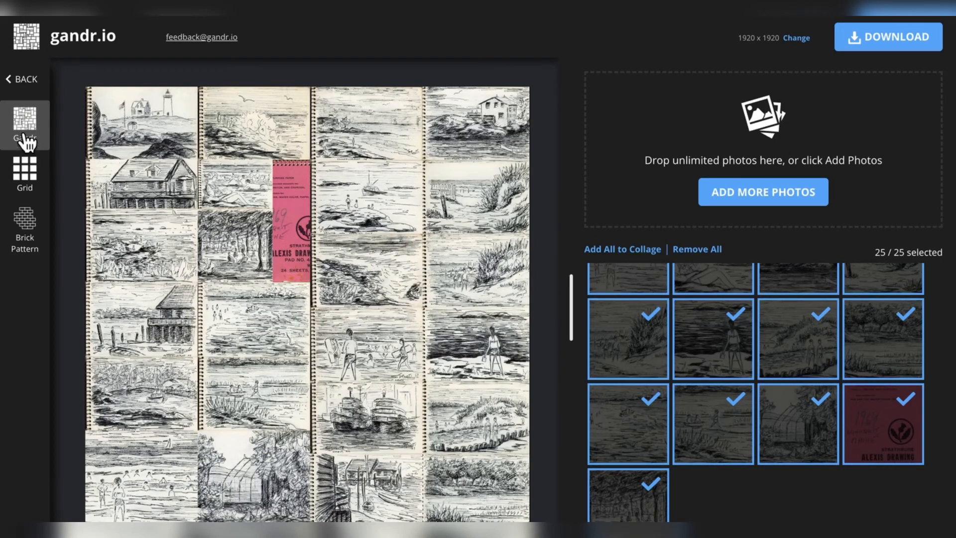
pyautogui.moveTo(25, 174)
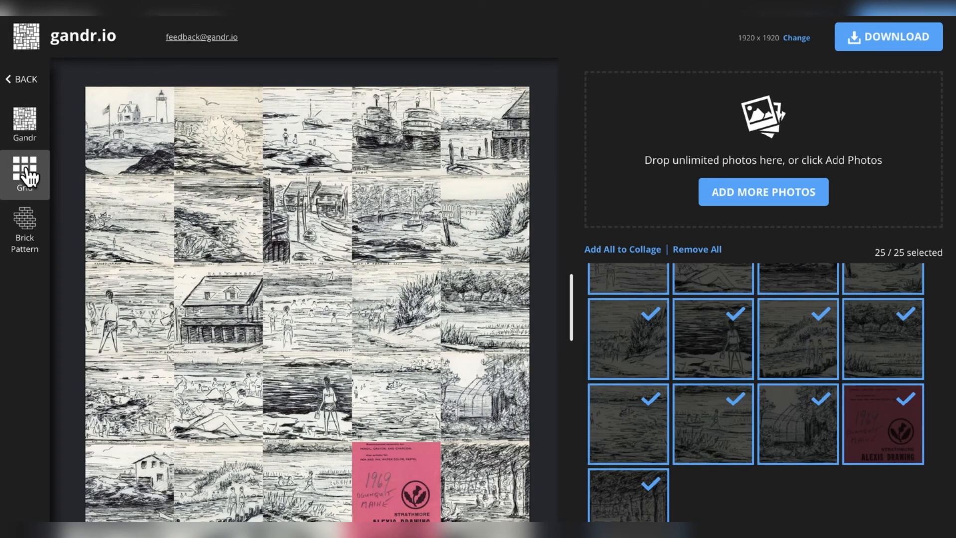
pyautogui.click(25, 125)
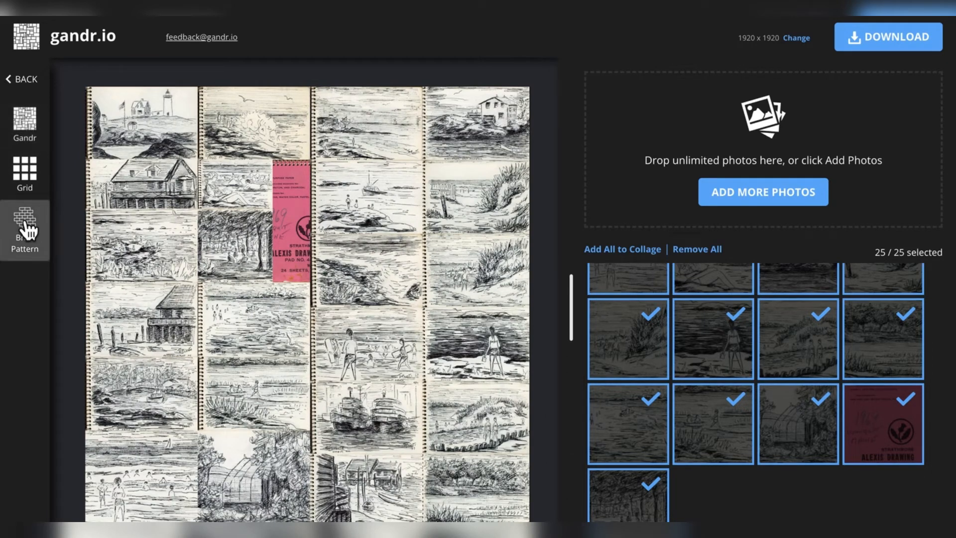
pyautogui.click(25, 229)
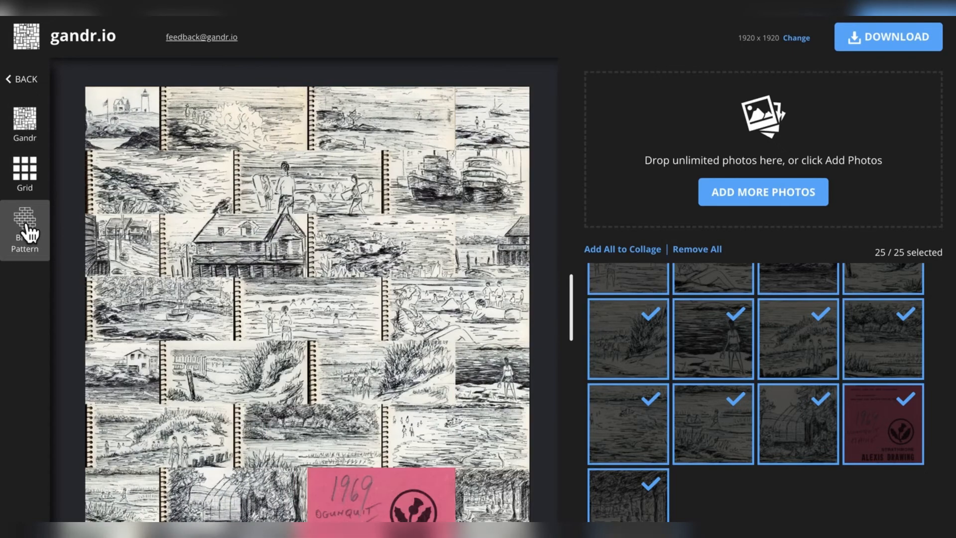
pyautogui.click(25, 174)
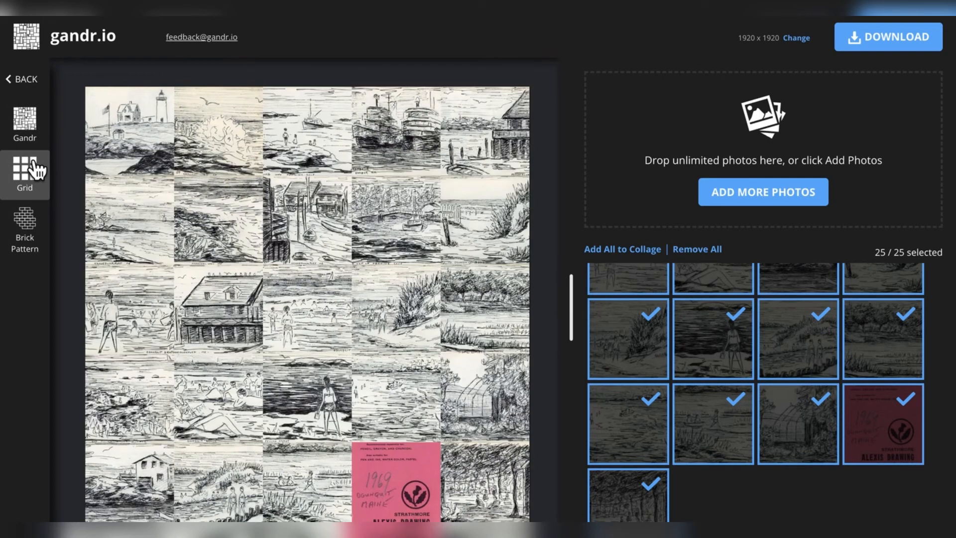
pyautogui.moveTo(15, 192)
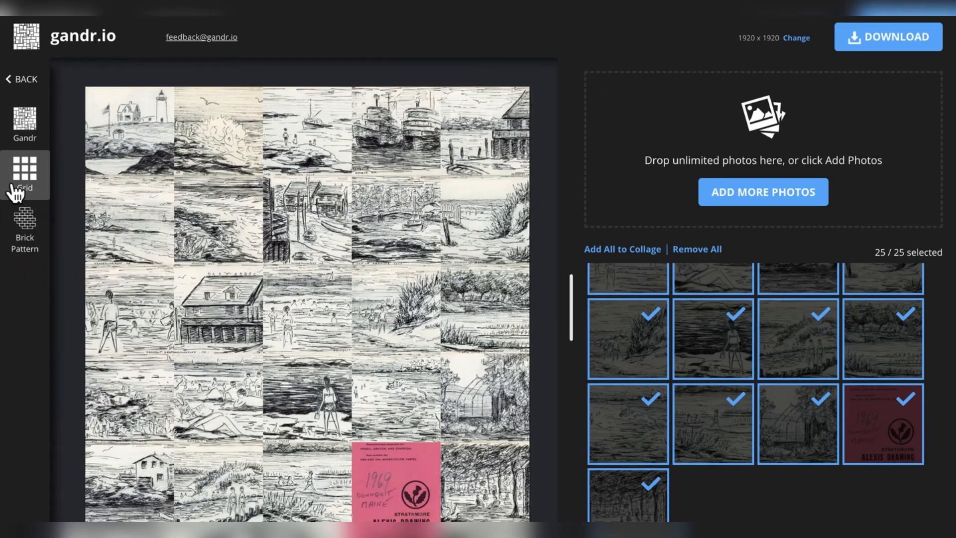
pyautogui.moveTo(33, 337)
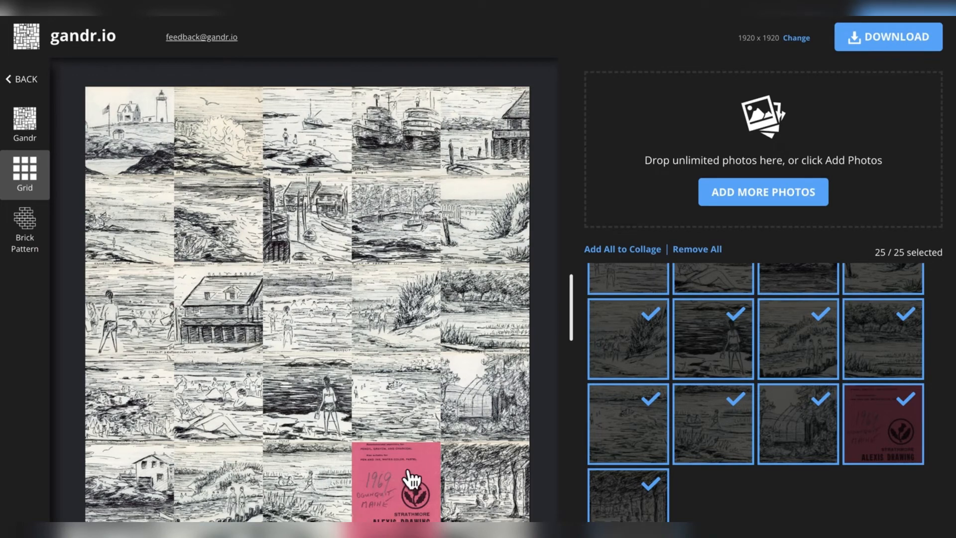
pyautogui.moveTo(420, 347)
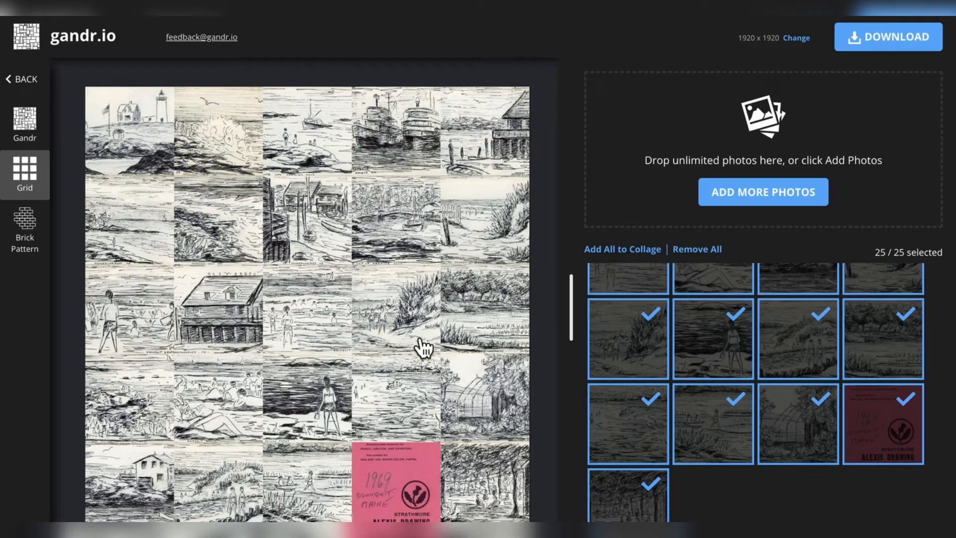
pyautogui.moveTo(876, 67)
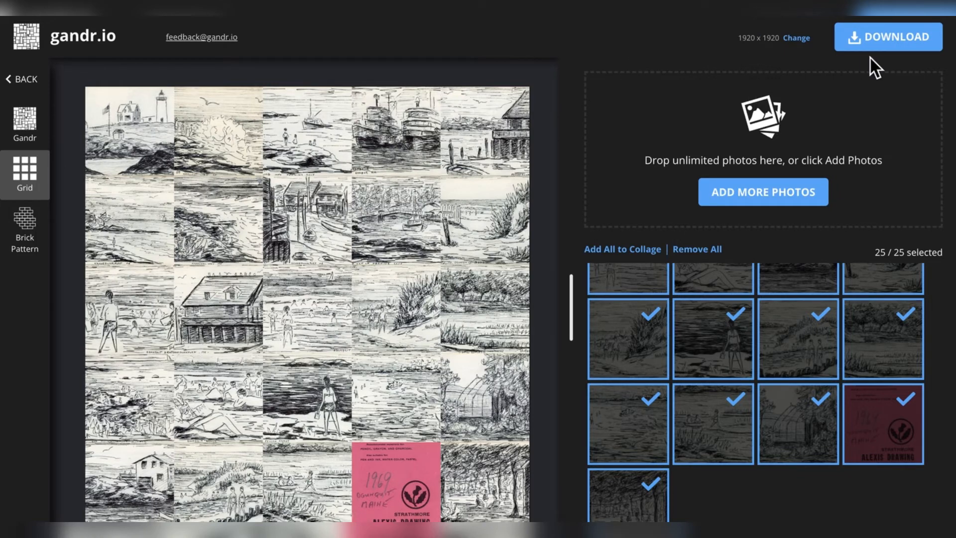
# Enter a 50 Algo sale price, submit it, and sign all smart-contract transactions.
pyautogui.click(888, 36)
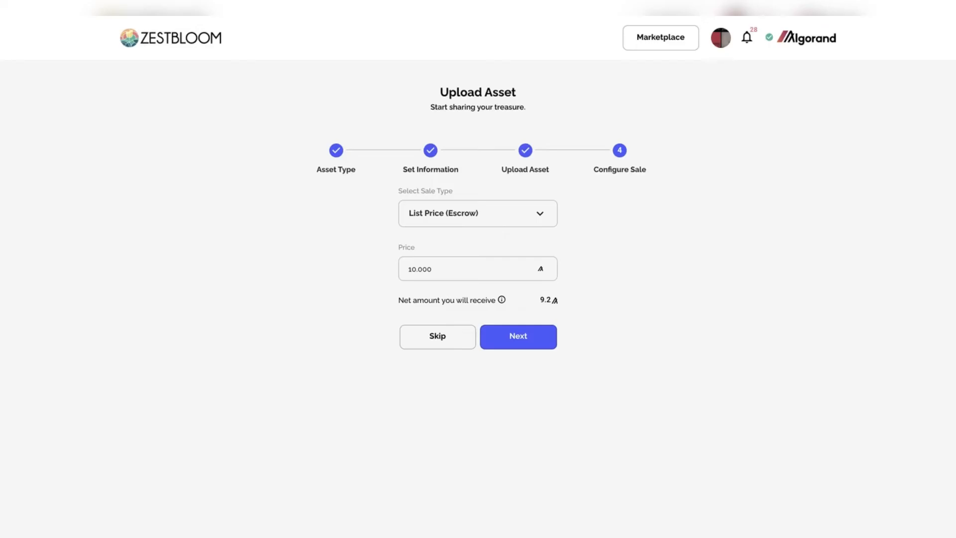
pyautogui.write('50')
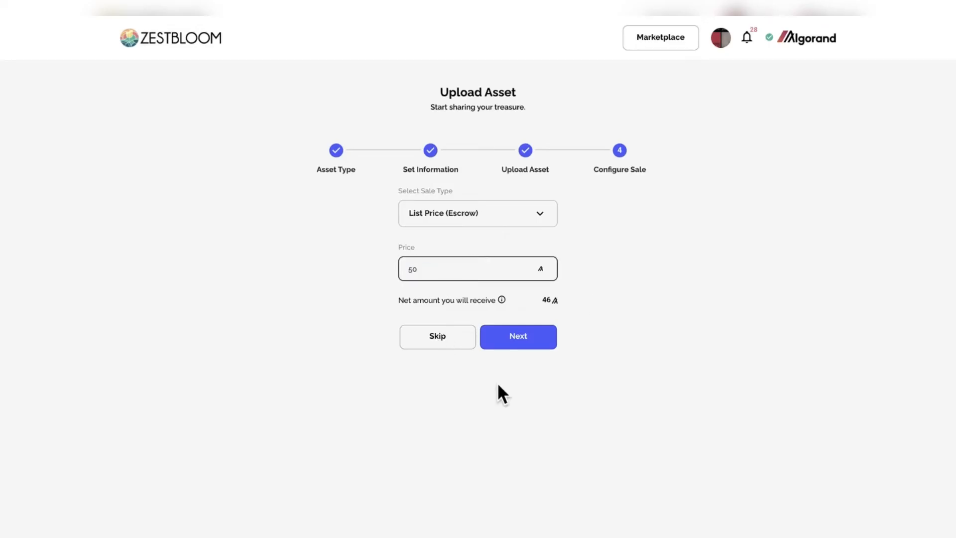
pyautogui.click(517, 336)
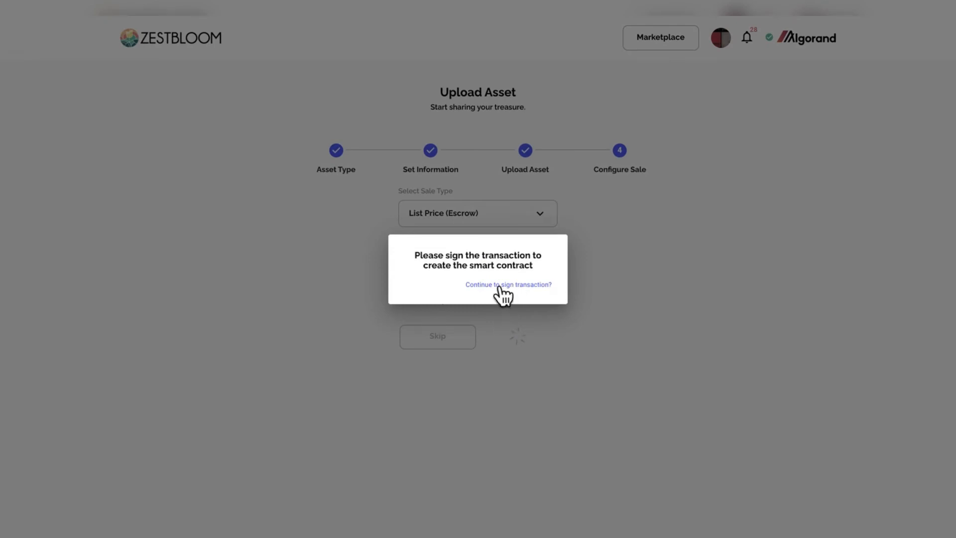
pyautogui.click(508, 285)
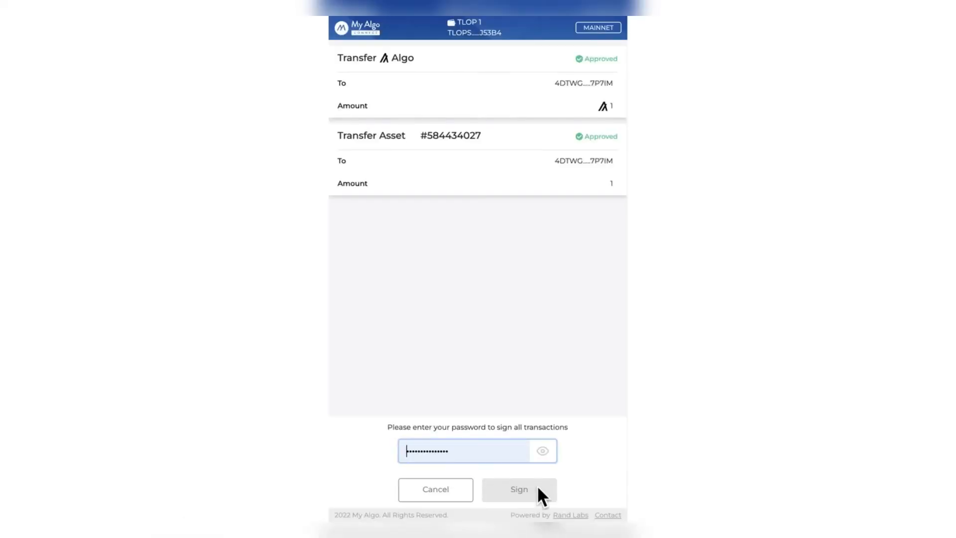
pyautogui.click(519, 489)
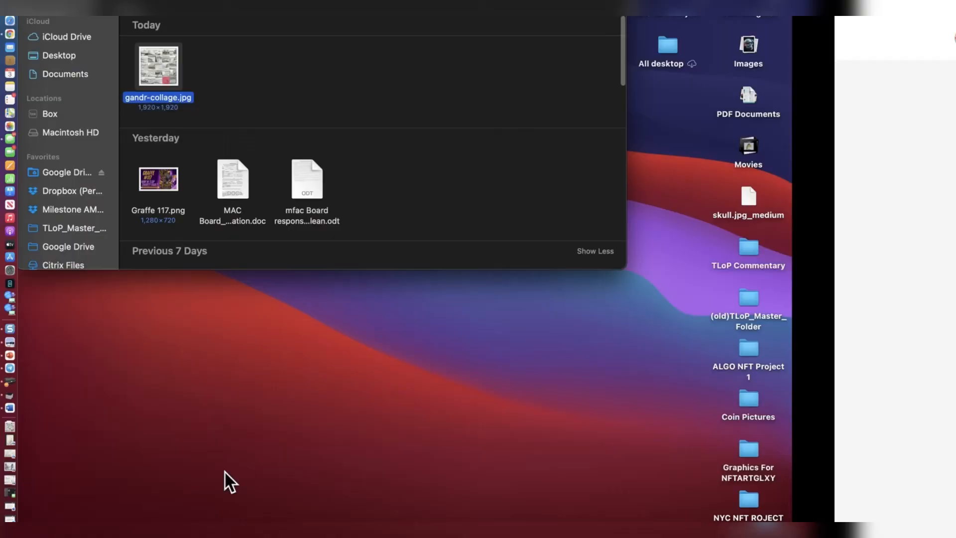
# Rename gandr-collage.jpg to TLoP_Sketchbook_1969_1_CS from its Finder context menu.
pyautogui.rightClick(158, 65)
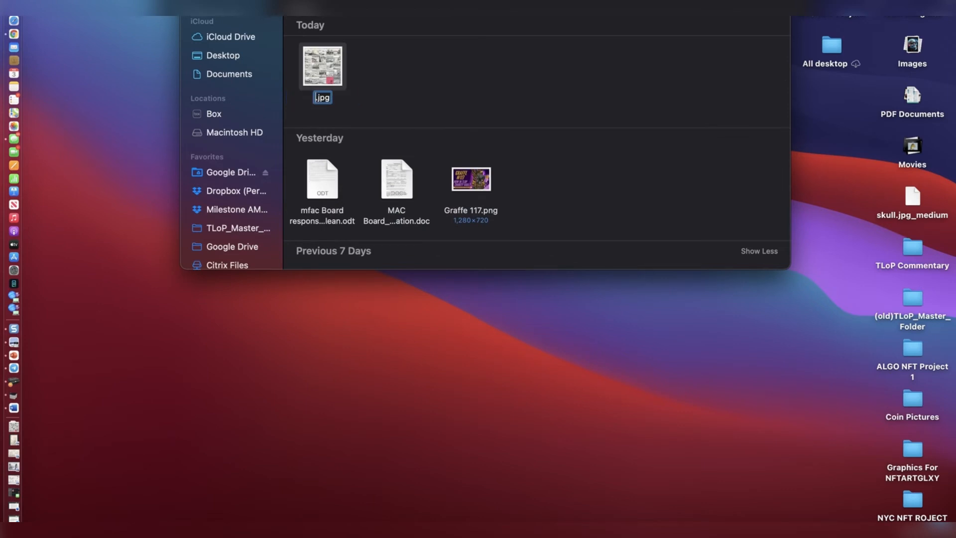
pyautogui.write('TLoP_Sketchbook_1969_')
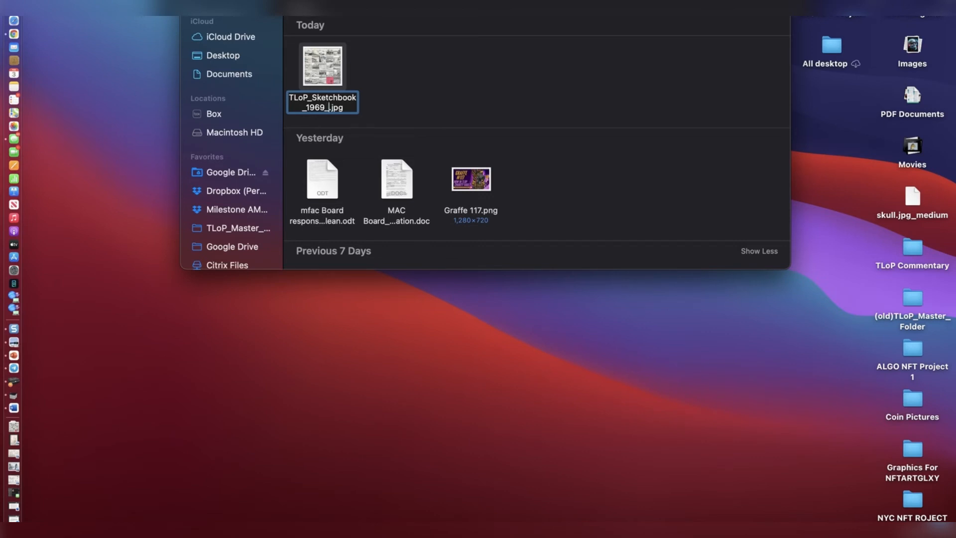
pyautogui.write('1_CS')
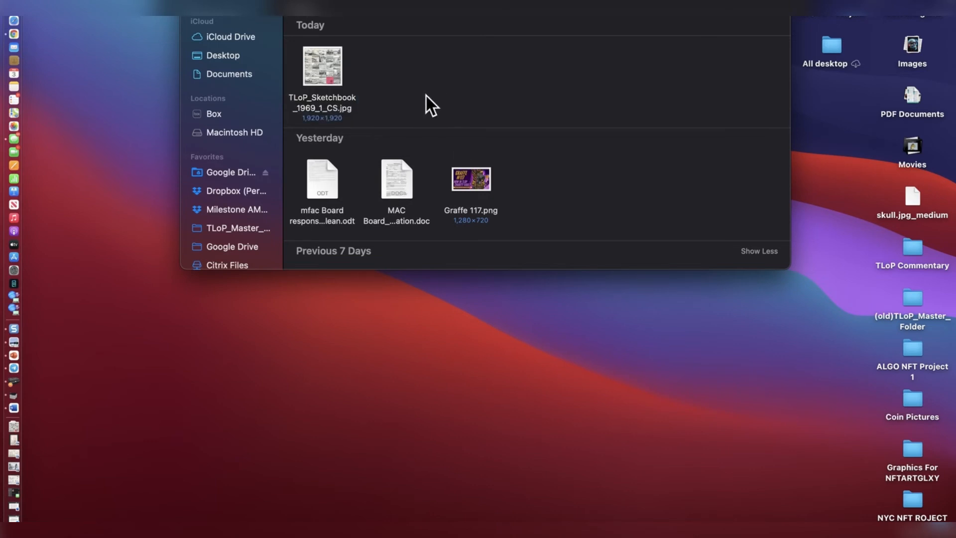
pyautogui.moveTo(66, 27)
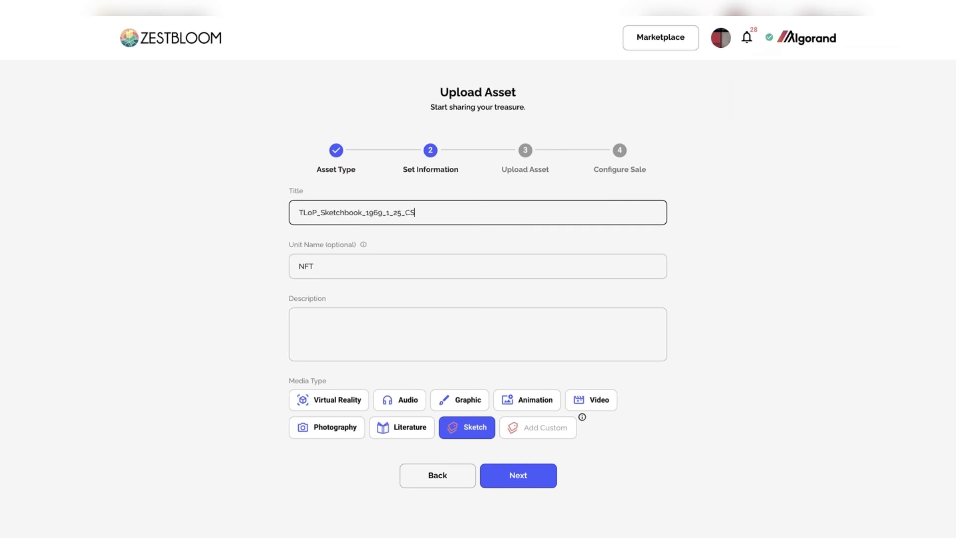
# Advance asset TLoP_Sketchbook_1969_1_25_CS past title and media details to the collage upload.
pyautogui.click(517, 475)
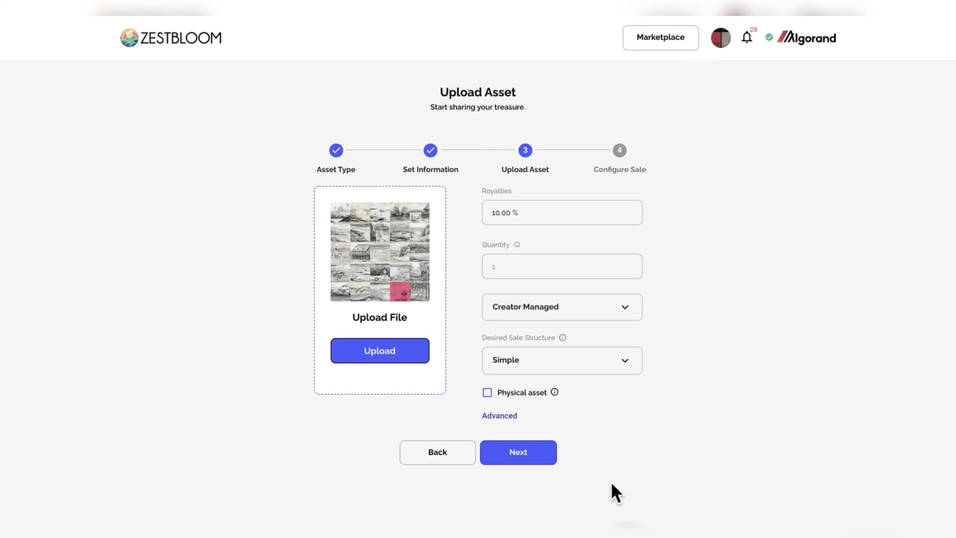
pyautogui.click(518, 452)
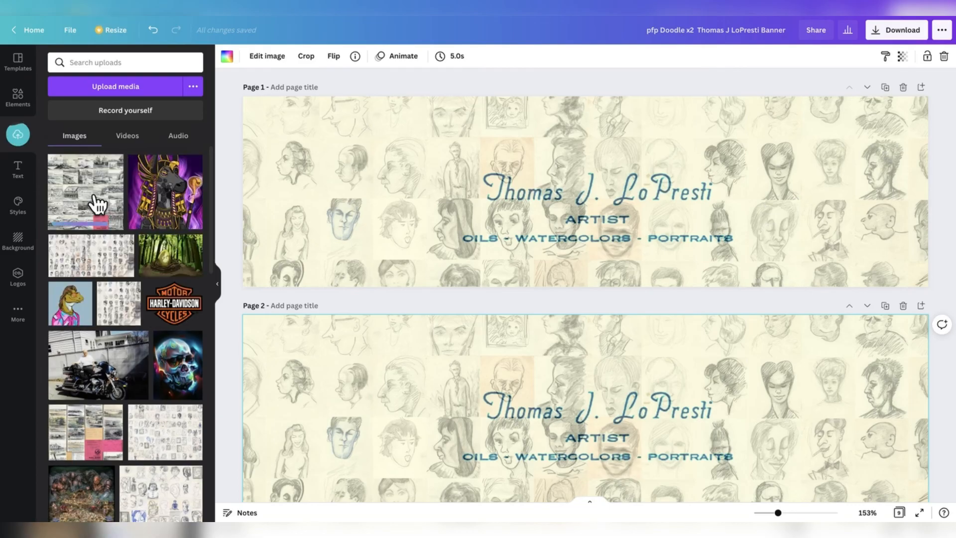
# Select the sketchbook collage thumbnail among Canva's uploaded images.
pyautogui.click(897, 30)
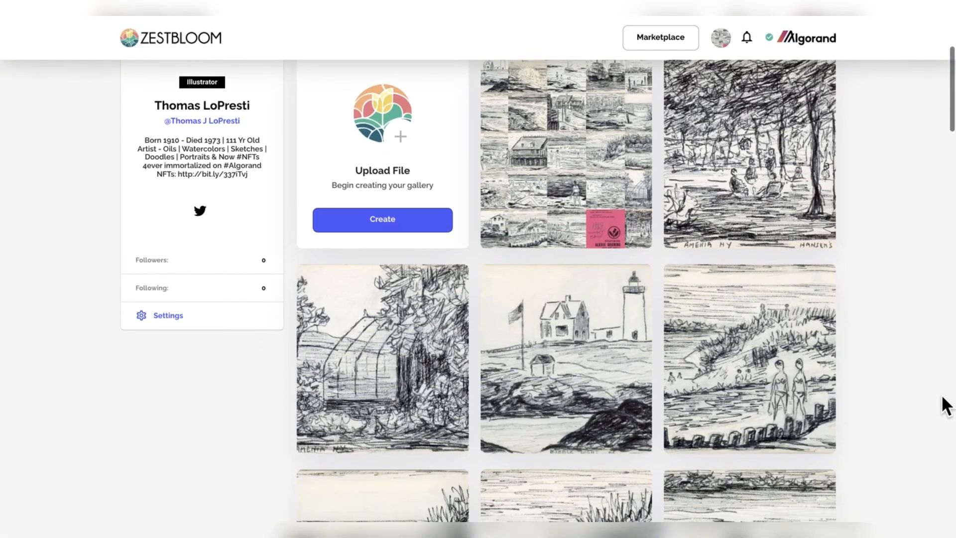
pyautogui.scroll(-3)
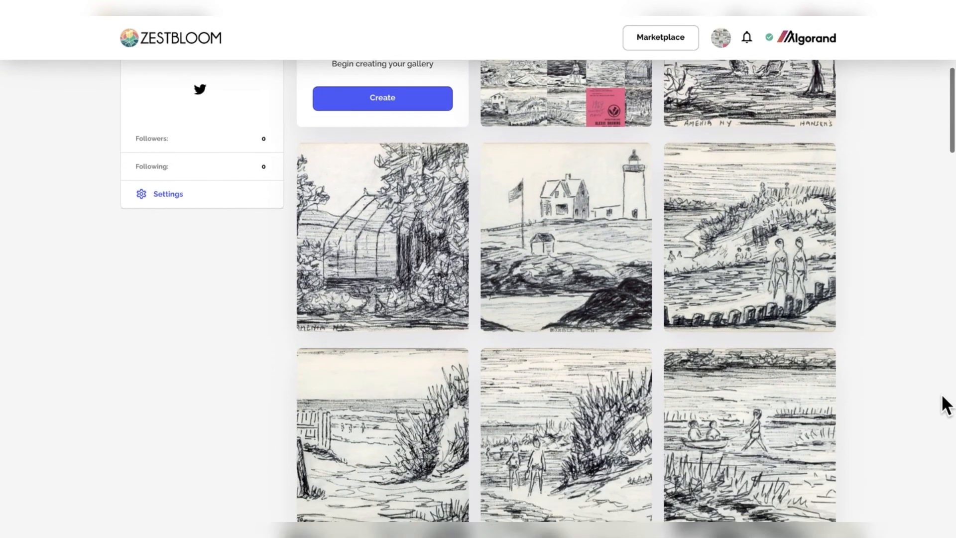
pyautogui.scroll(-3)
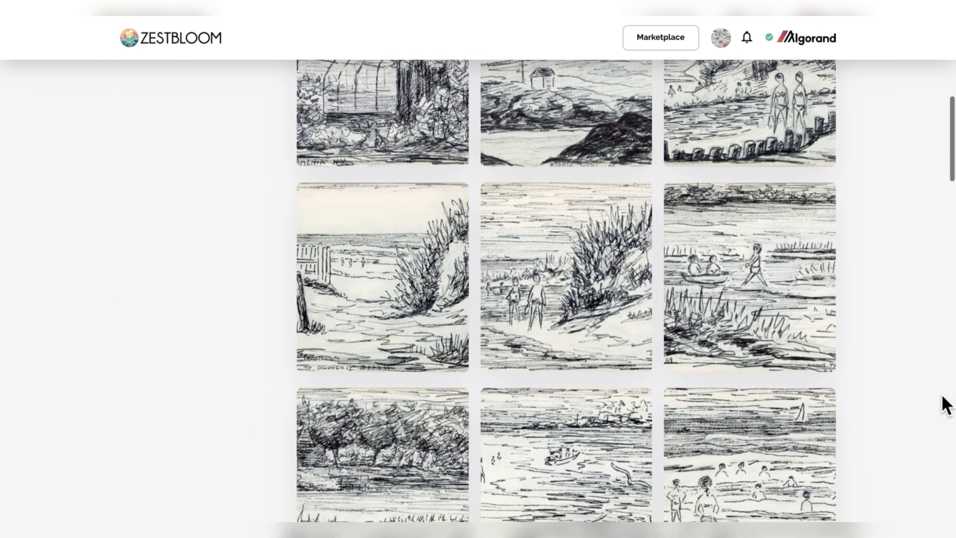
pyautogui.scroll(-3)
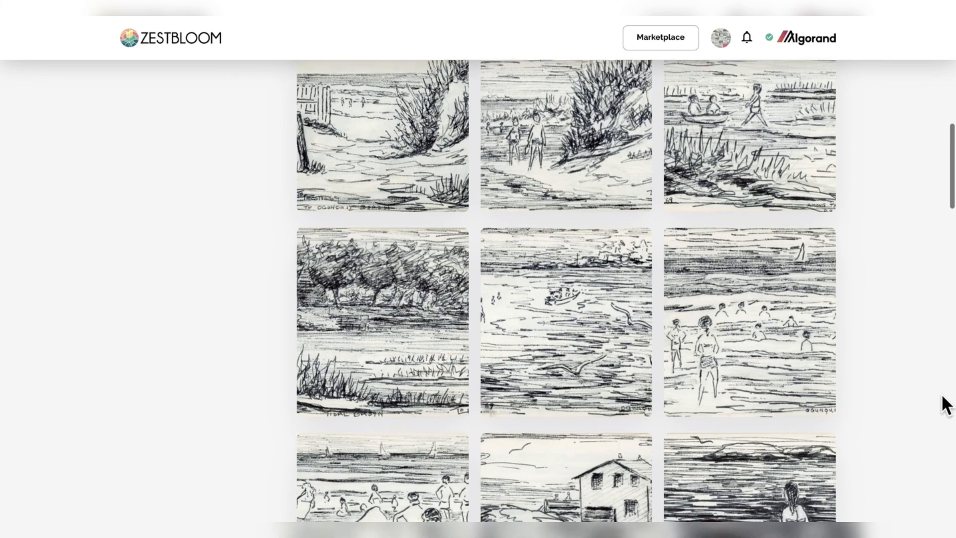
pyautogui.scroll(-3)
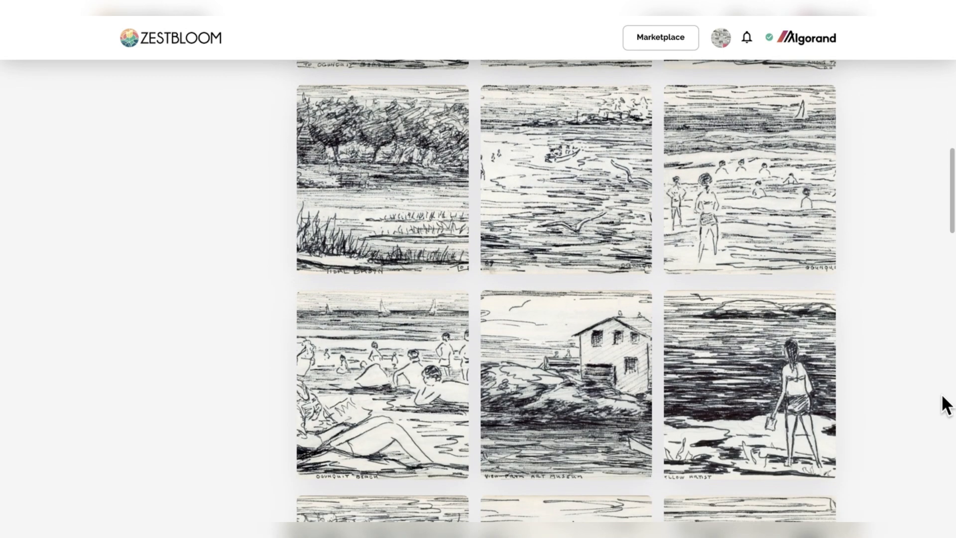
pyautogui.scroll(-3)
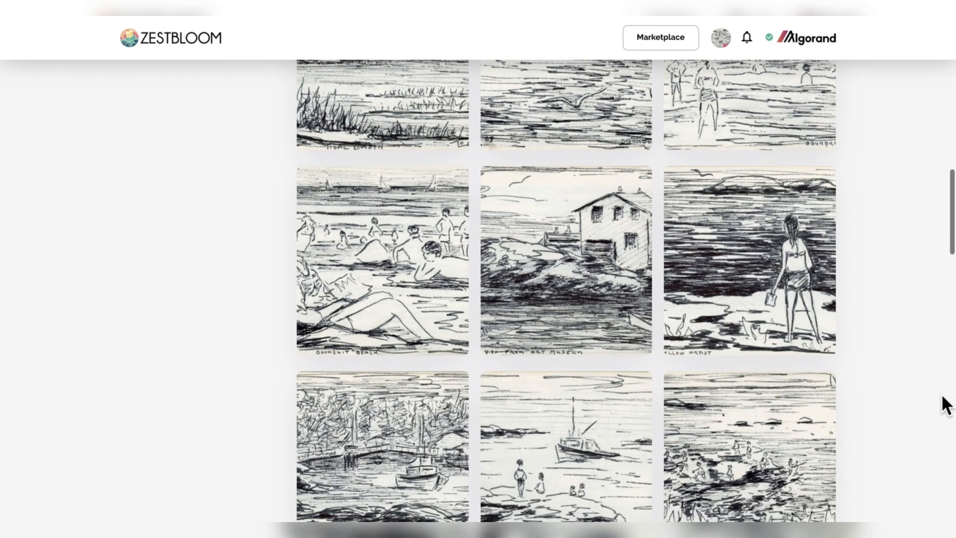
pyautogui.scroll(-3)
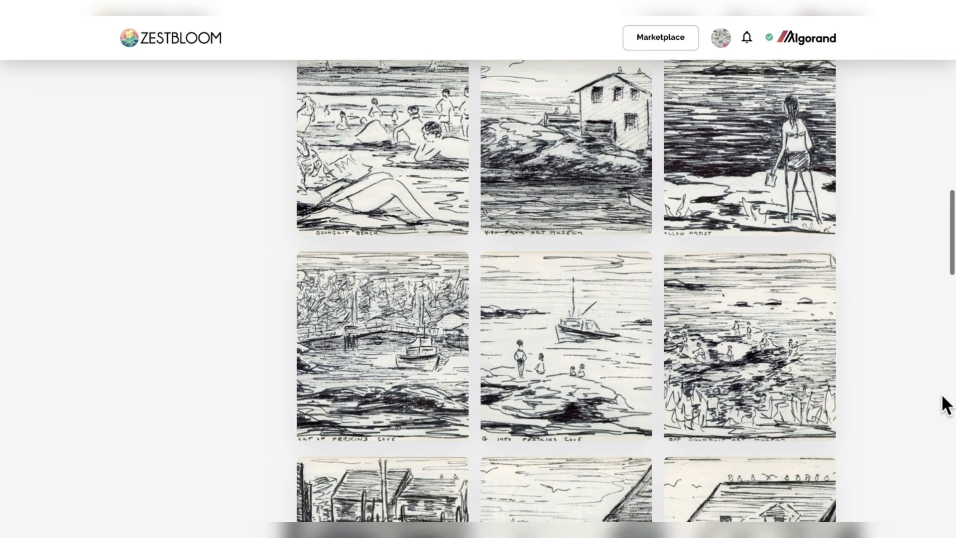
pyautogui.scroll(-3)
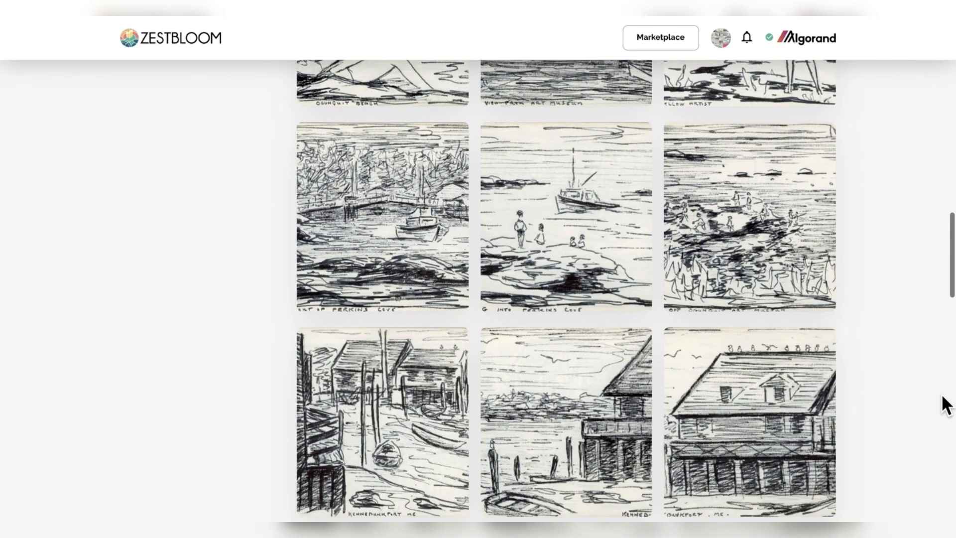
pyautogui.scroll(-3)
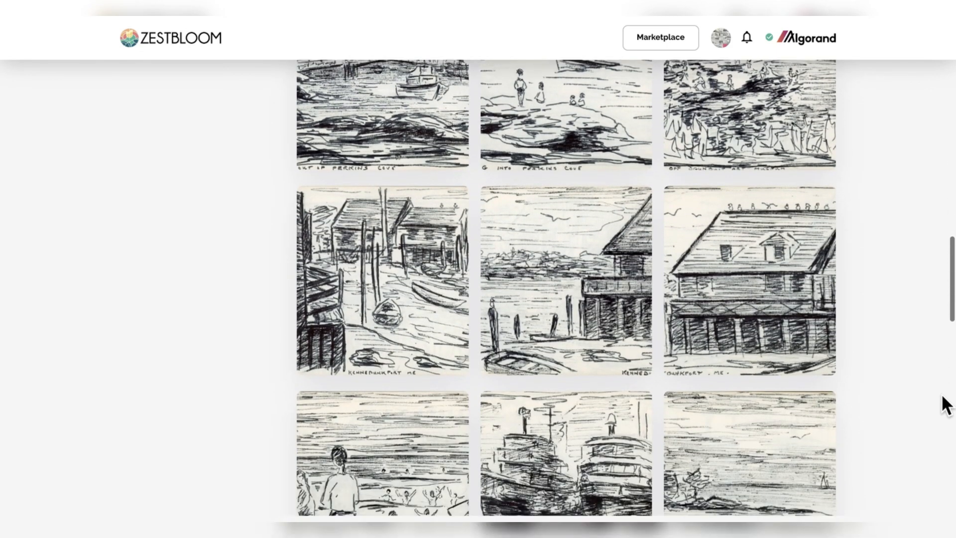
pyautogui.scroll(-3)
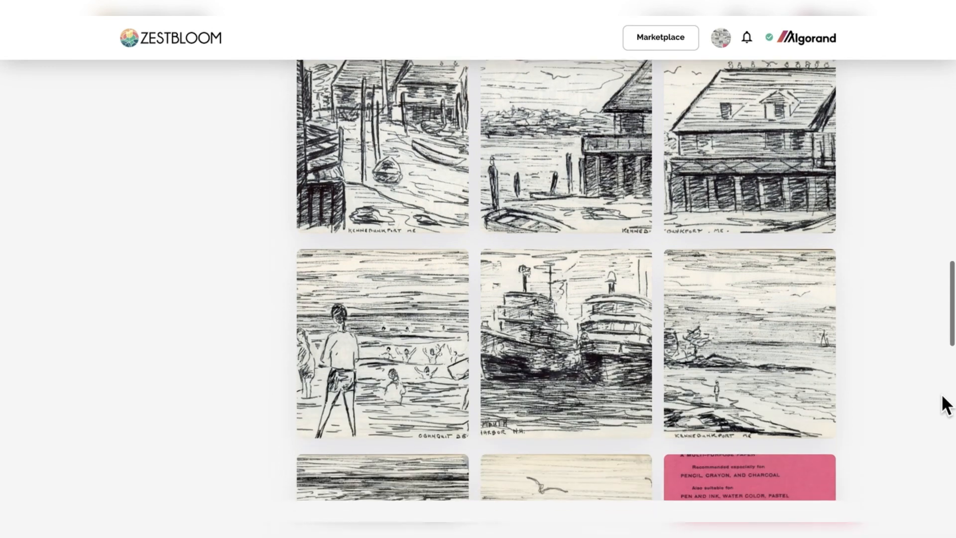
pyautogui.scroll(-3)
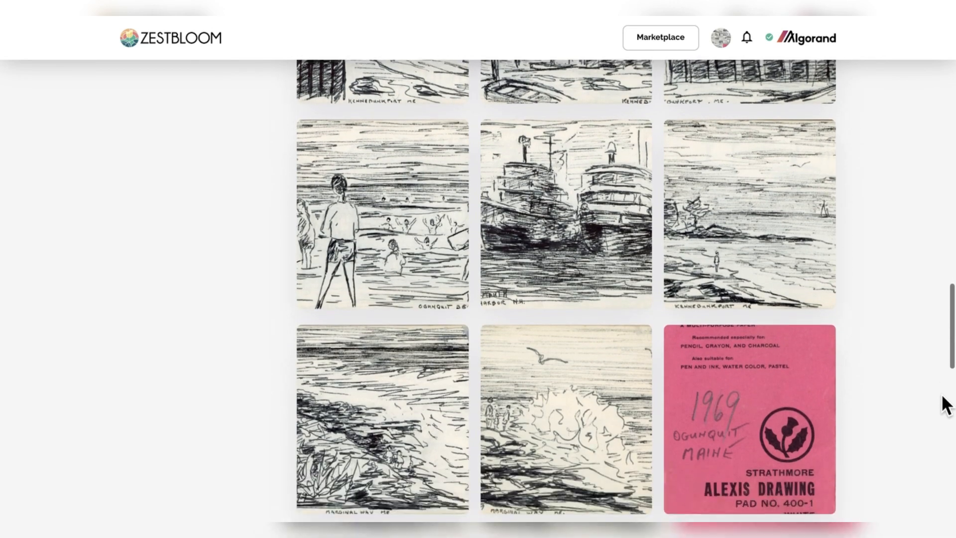
pyautogui.scroll(-3)
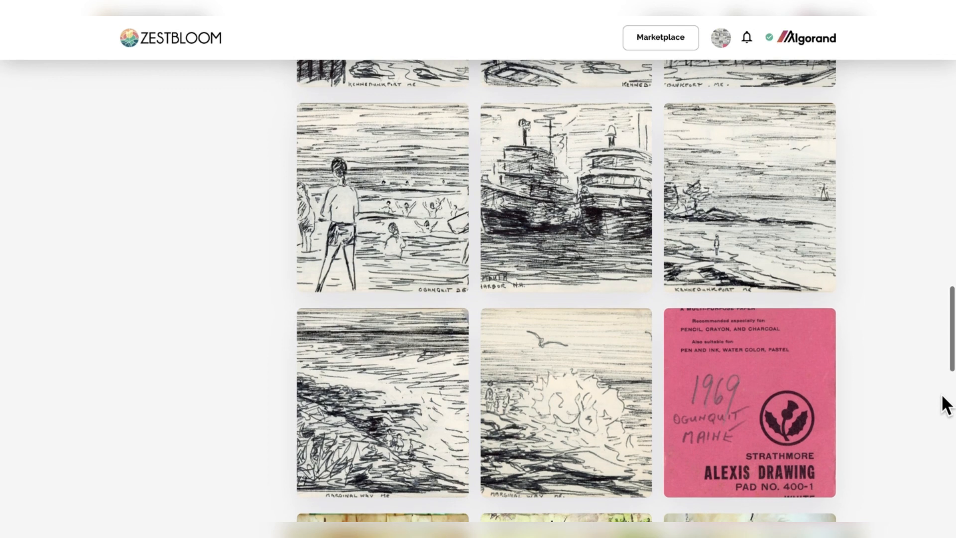
pyautogui.moveTo(572, 224)
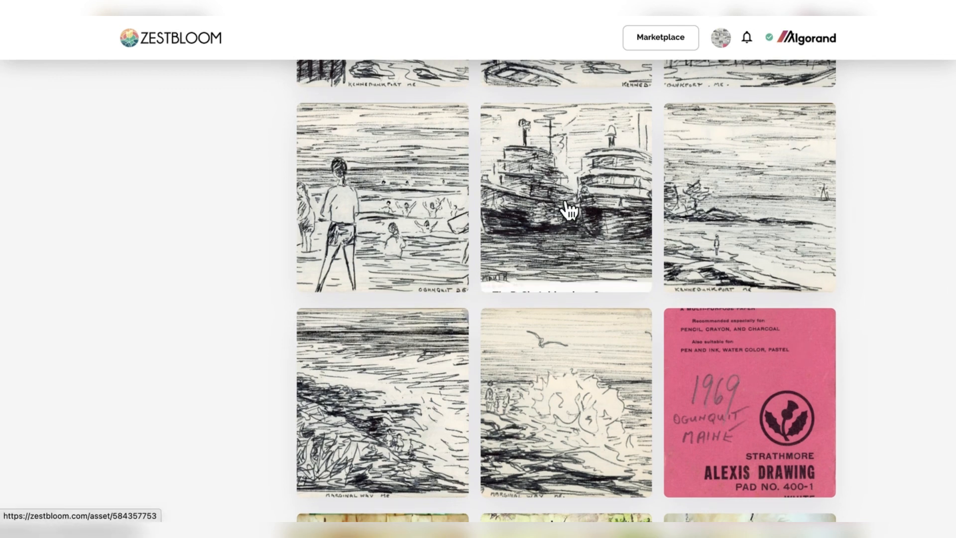
pyautogui.moveTo(565, 195)
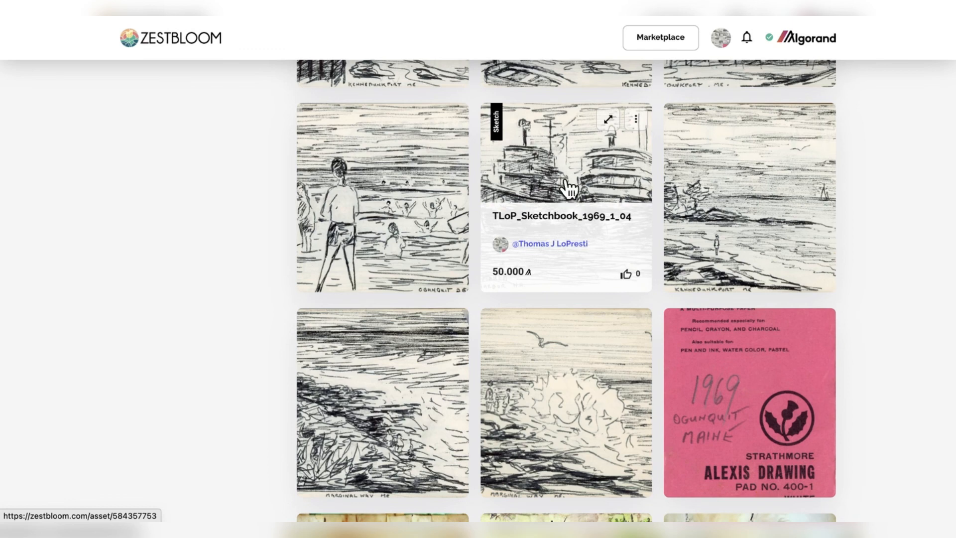